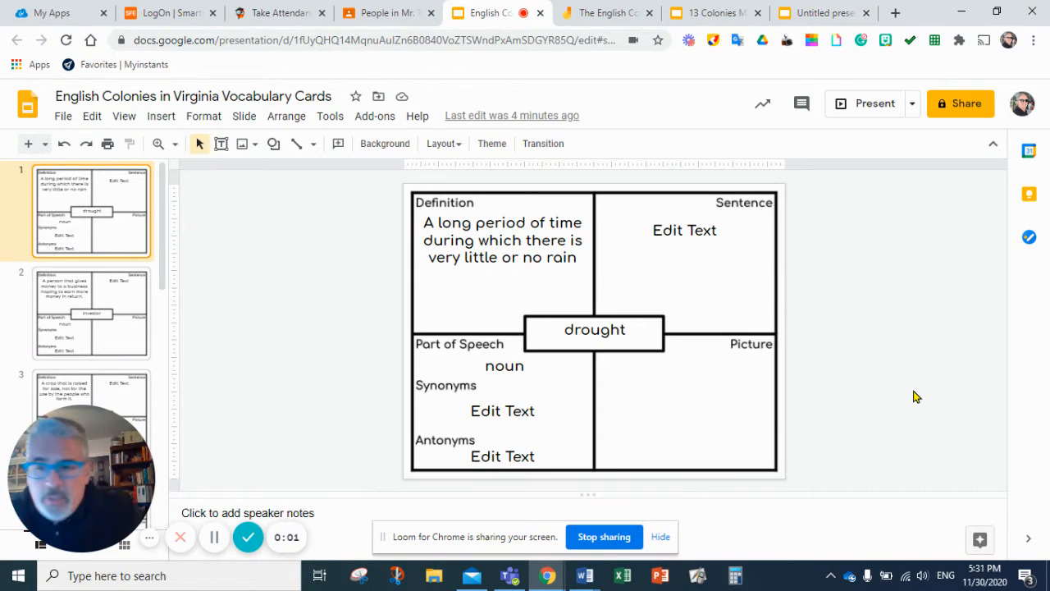
pyautogui.moveTo(906, 433)
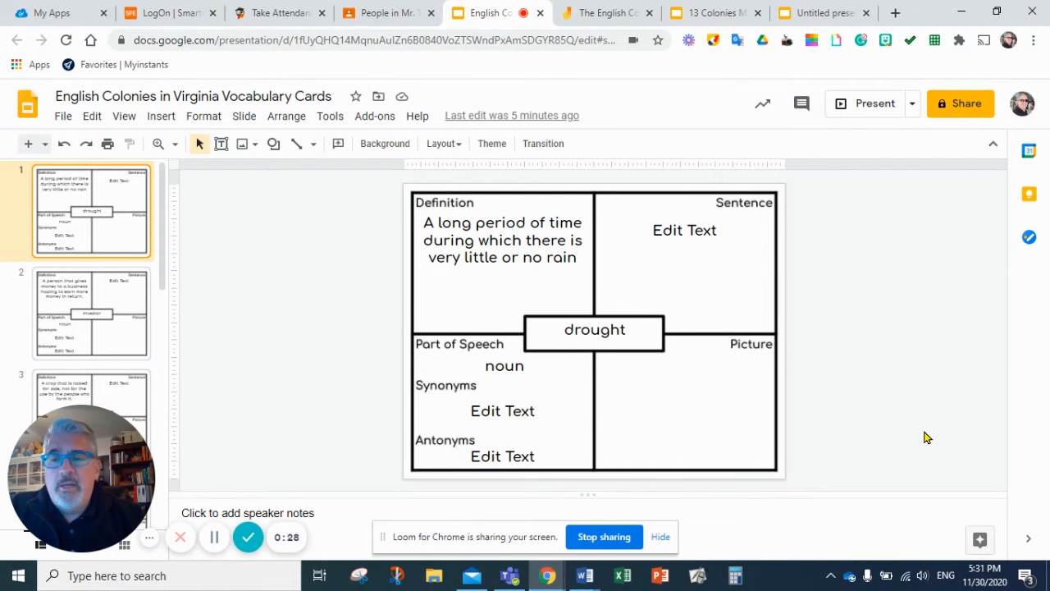
pyautogui.moveTo(709, 388)
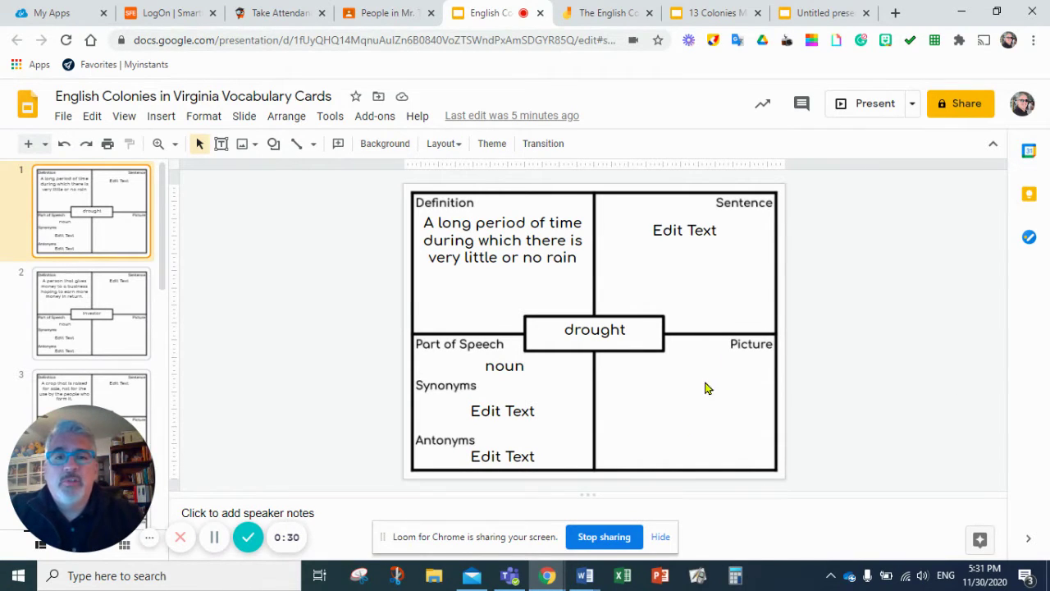
pyautogui.moveTo(850, 370)
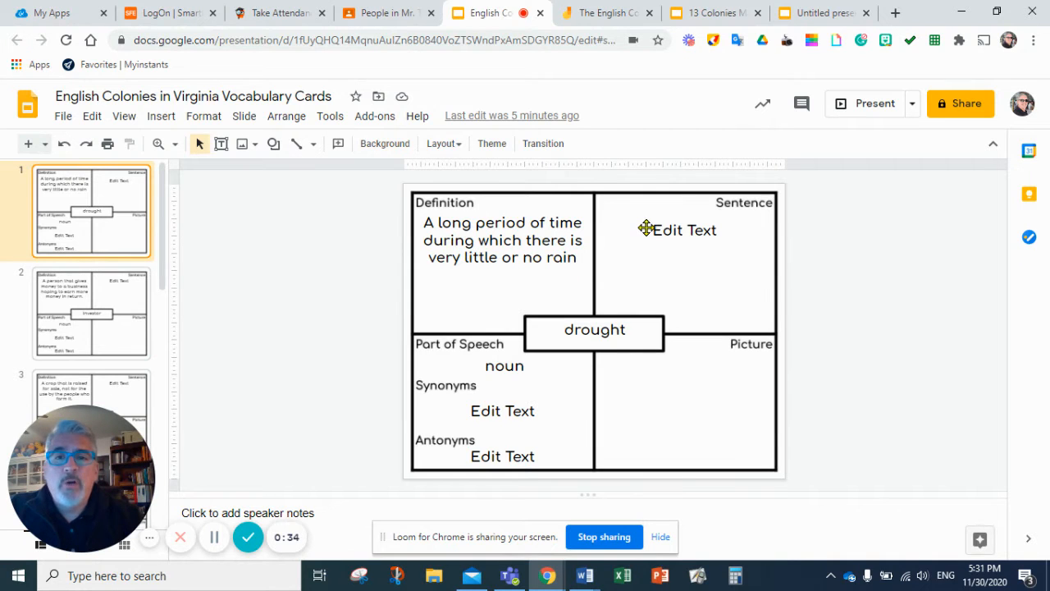
pyautogui.moveTo(466, 267)
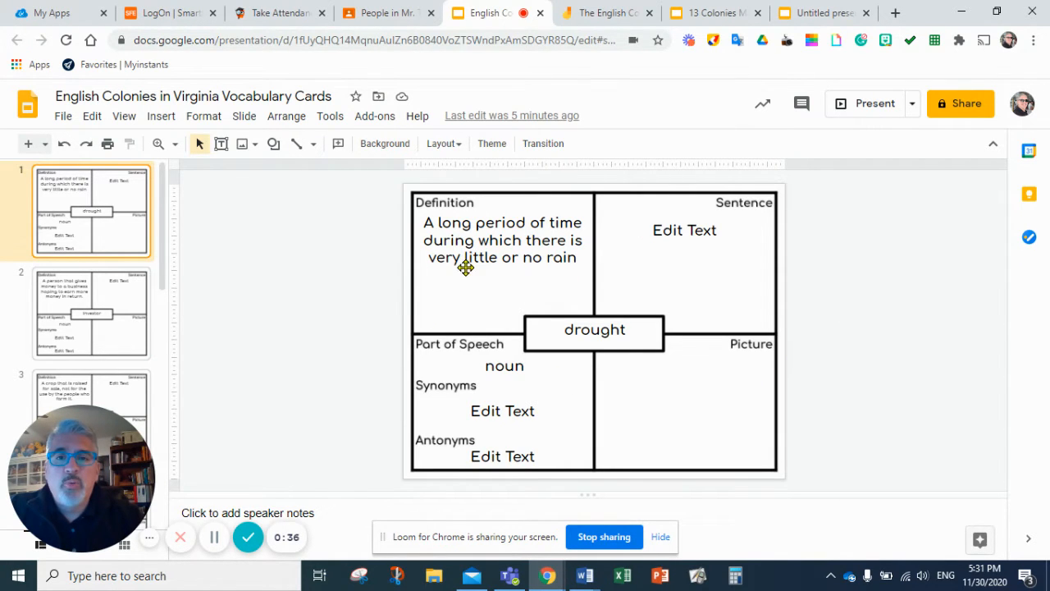
pyautogui.moveTo(460, 290)
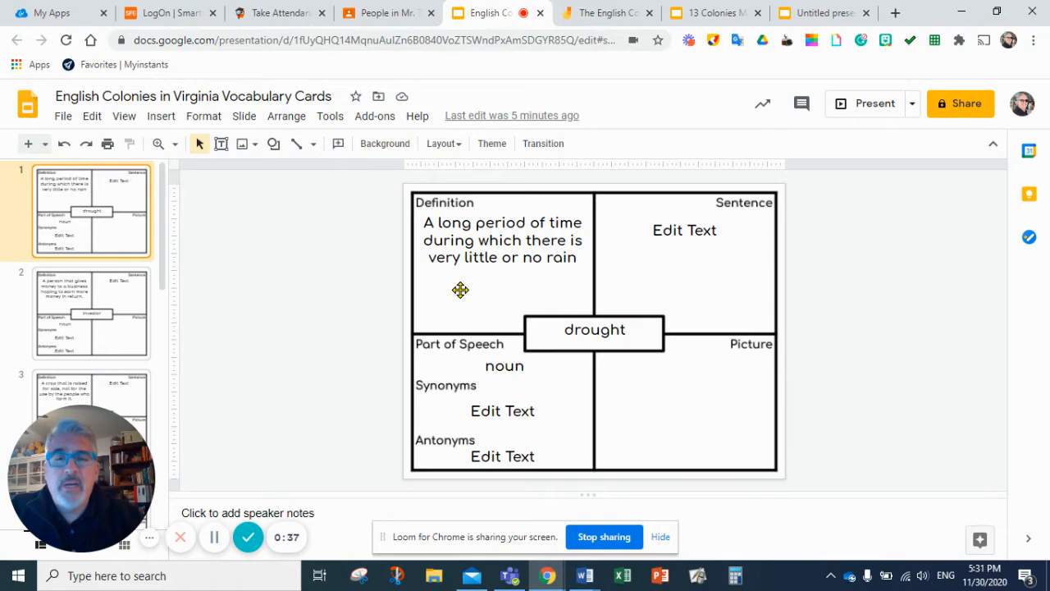
pyautogui.moveTo(914, 303)
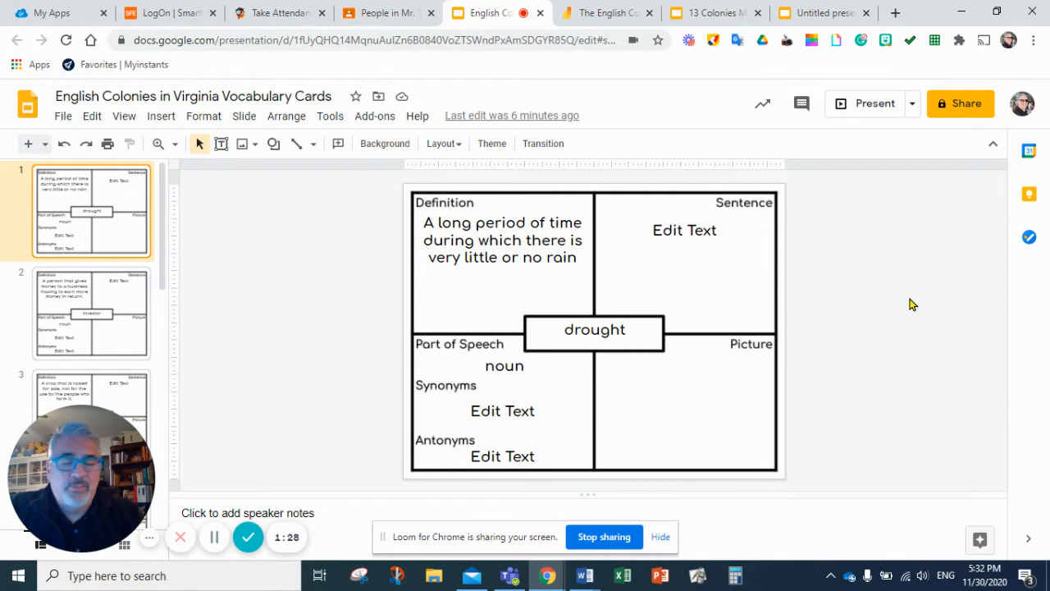
pyautogui.moveTo(129, 338)
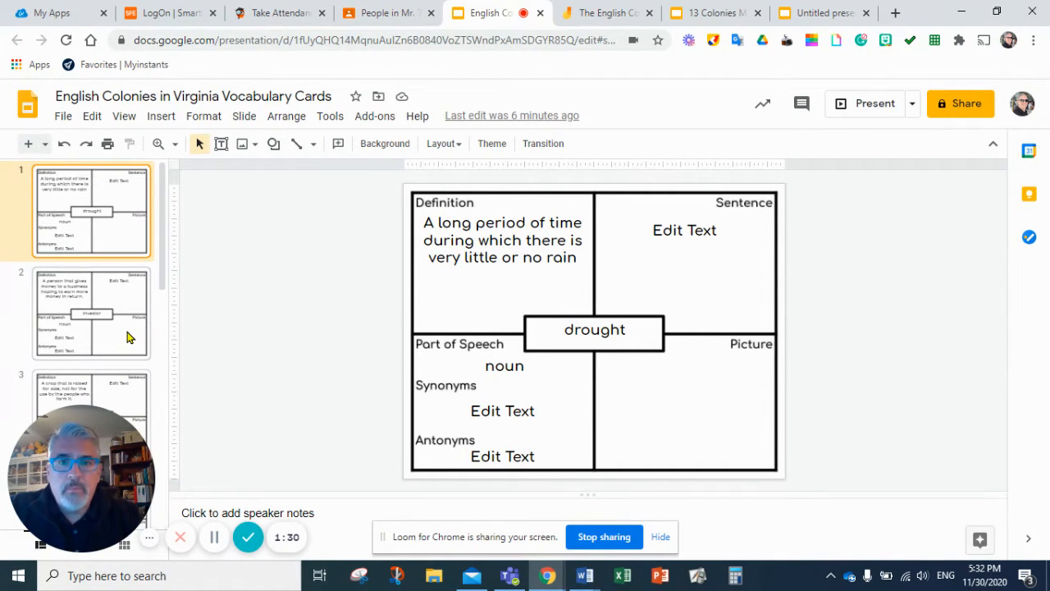
pyautogui.moveTo(447, 419)
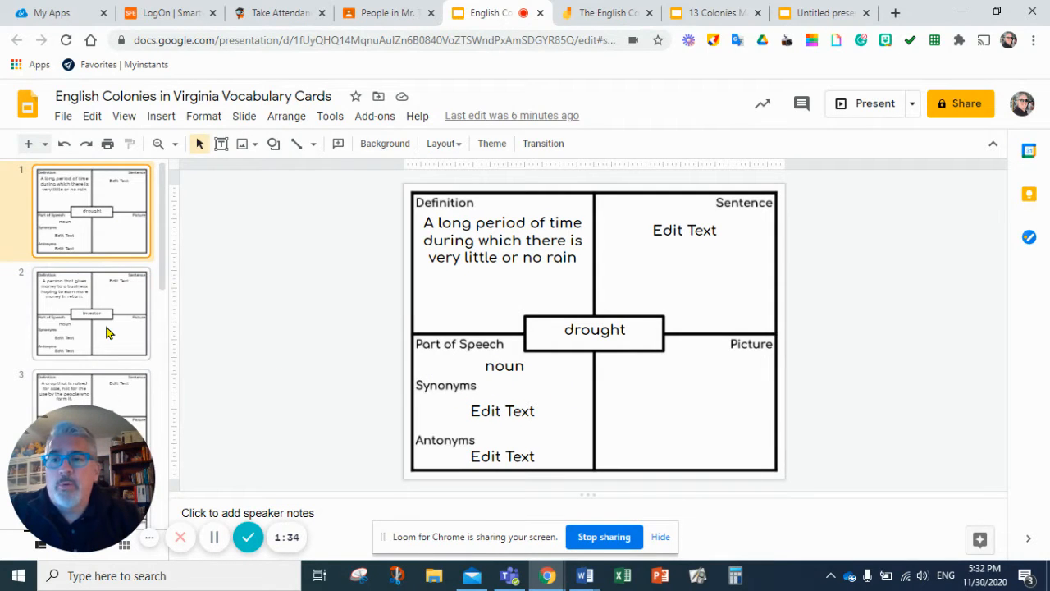
# Open slide 2, the investor card, whose part of speech already reads noun
pyautogui.click(91, 313)
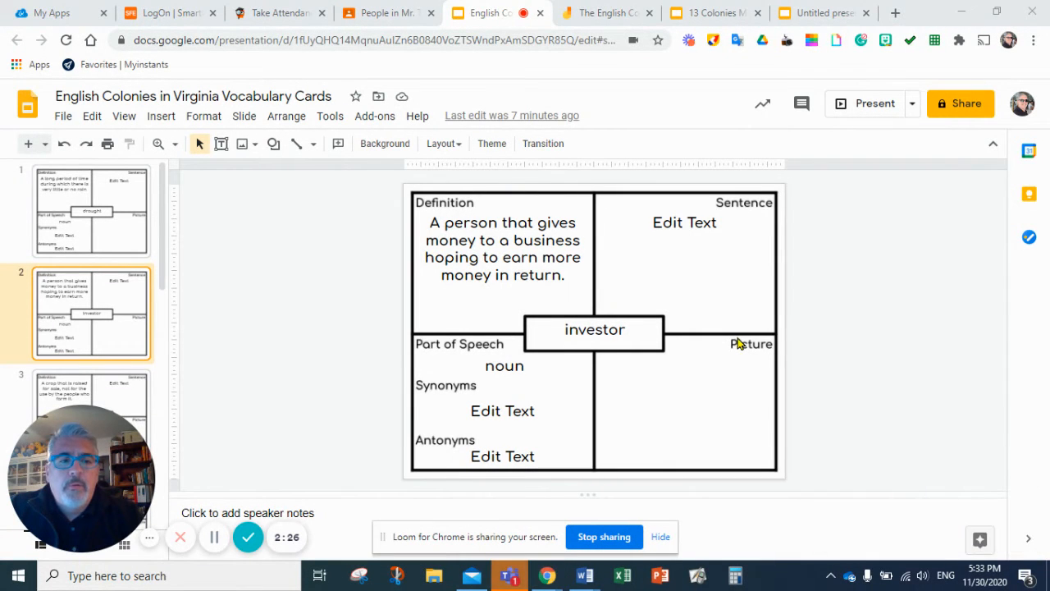
pyautogui.moveTo(984, 404)
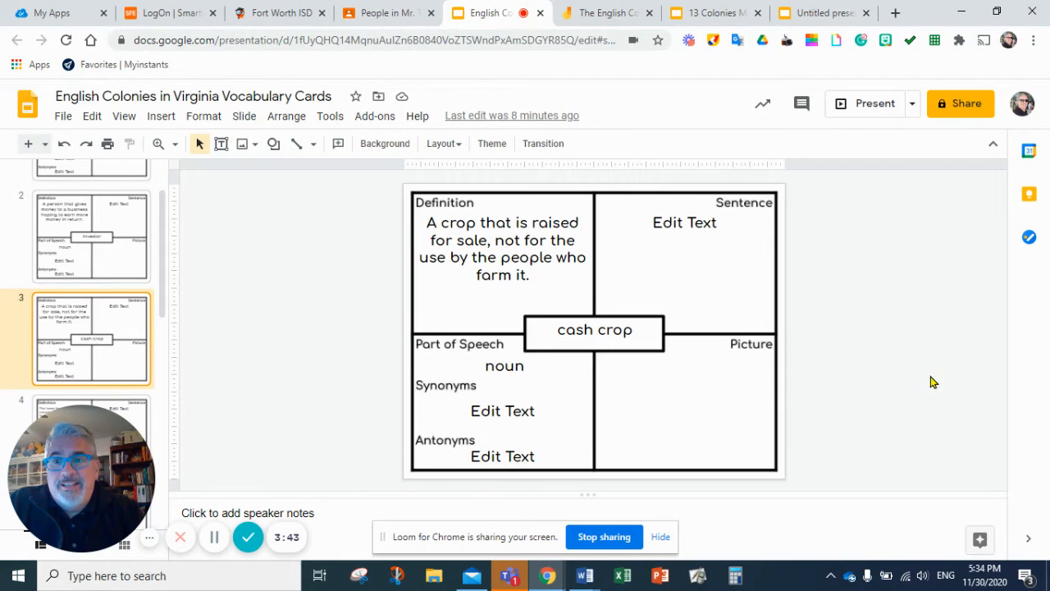
# Scroll the filmstrip and open slide 3, the cash crop card
pyautogui.scroll(-3)
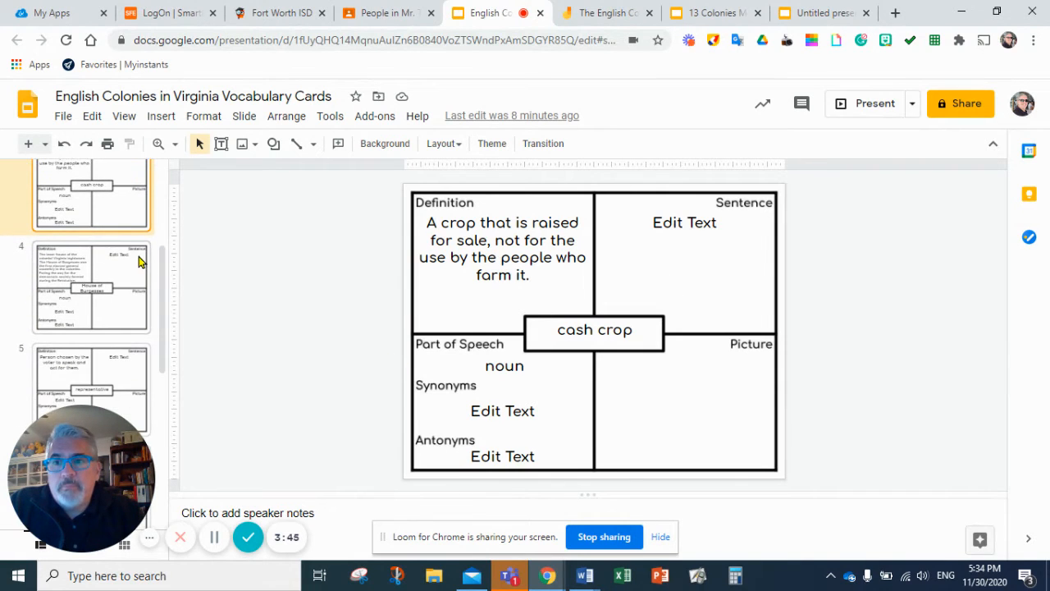
pyautogui.click(91, 285)
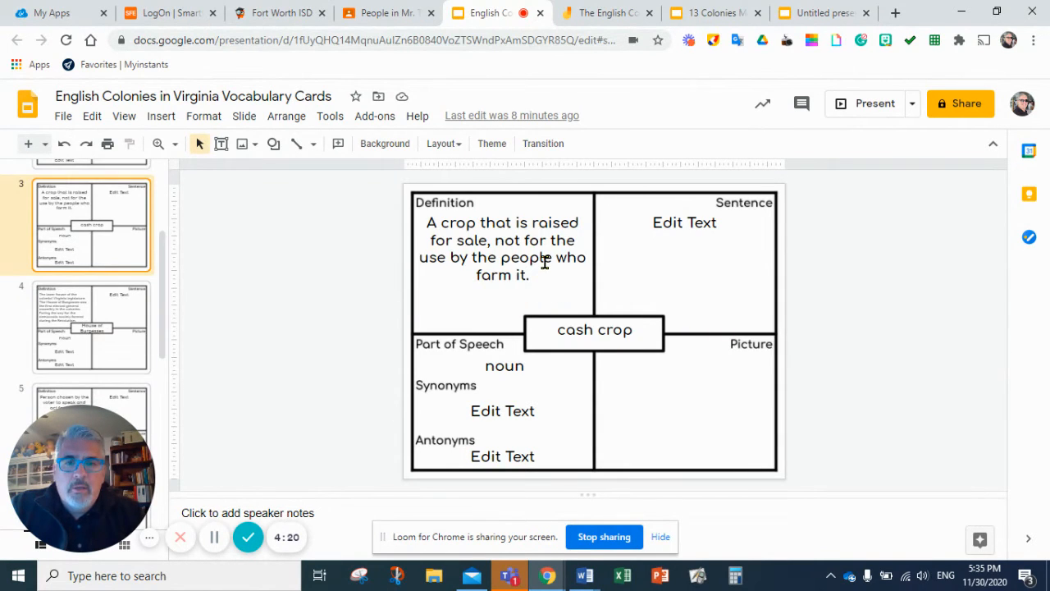
# Open the House of Burgesses card and review its definition and sentence area
pyautogui.click(91, 326)
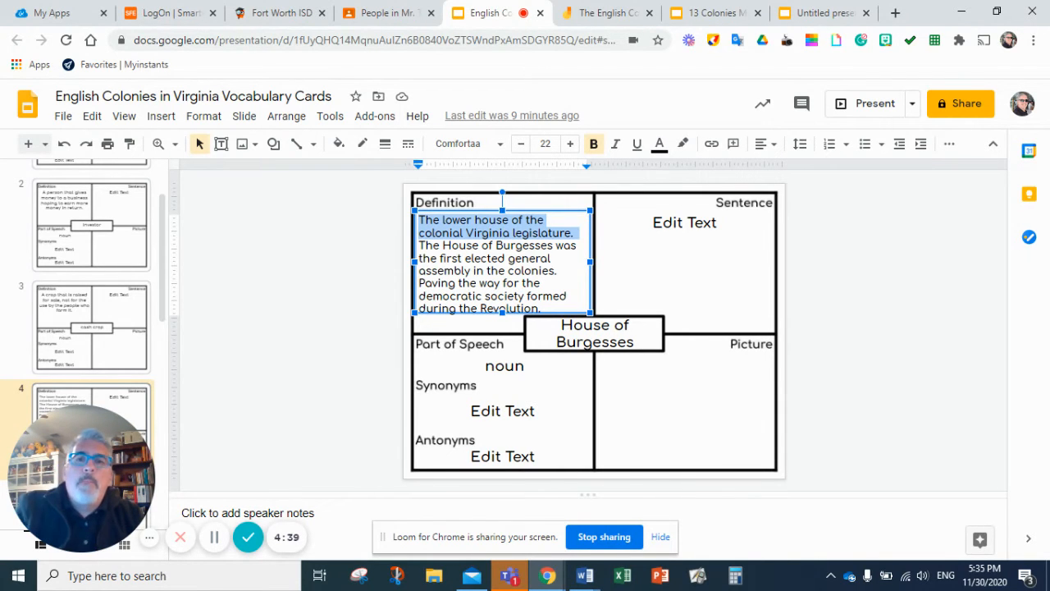
pyautogui.moveTo(755, 280)
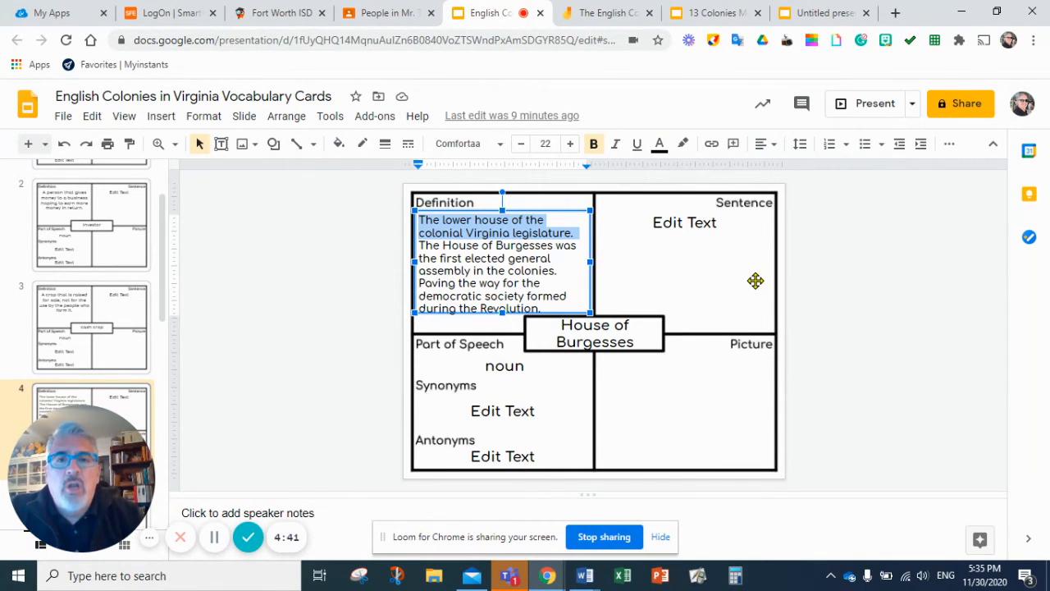
pyautogui.click(684, 223)
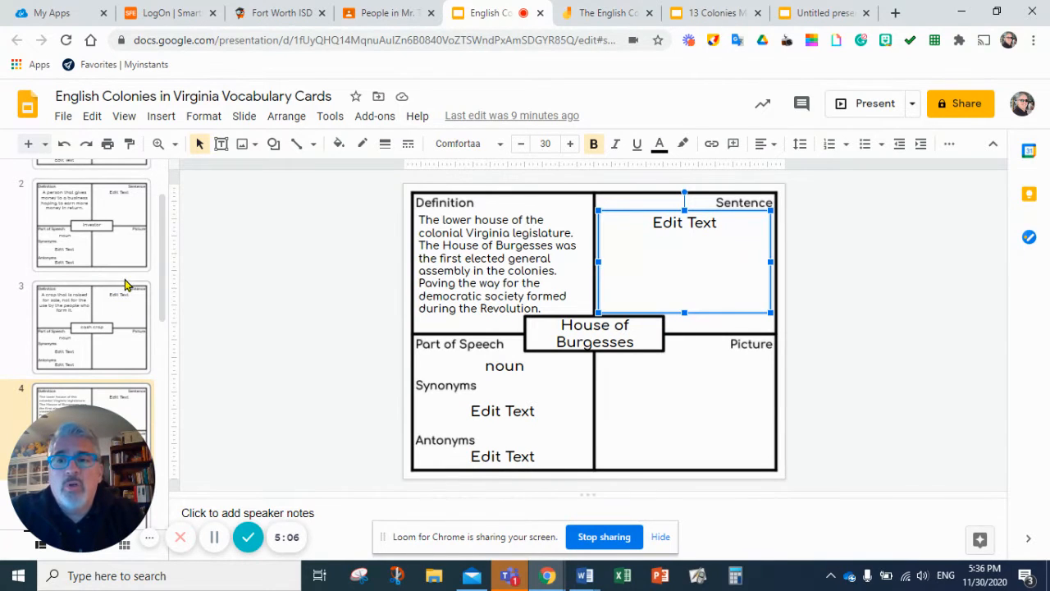
pyautogui.scroll(-3)
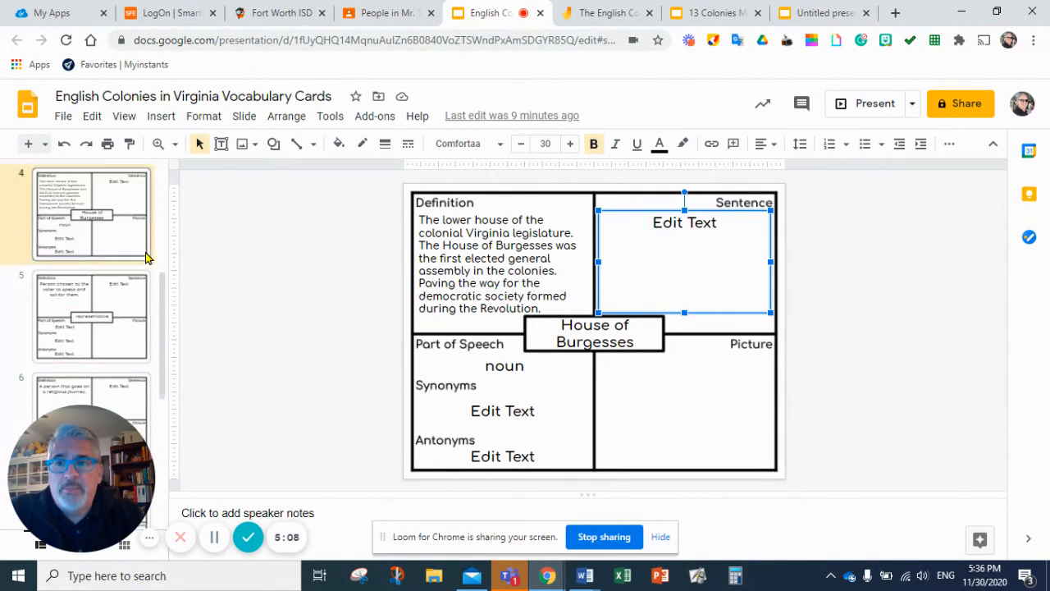
# Open the representative card and change 'voter' to 'voters' in its definition
pyautogui.click(90, 301)
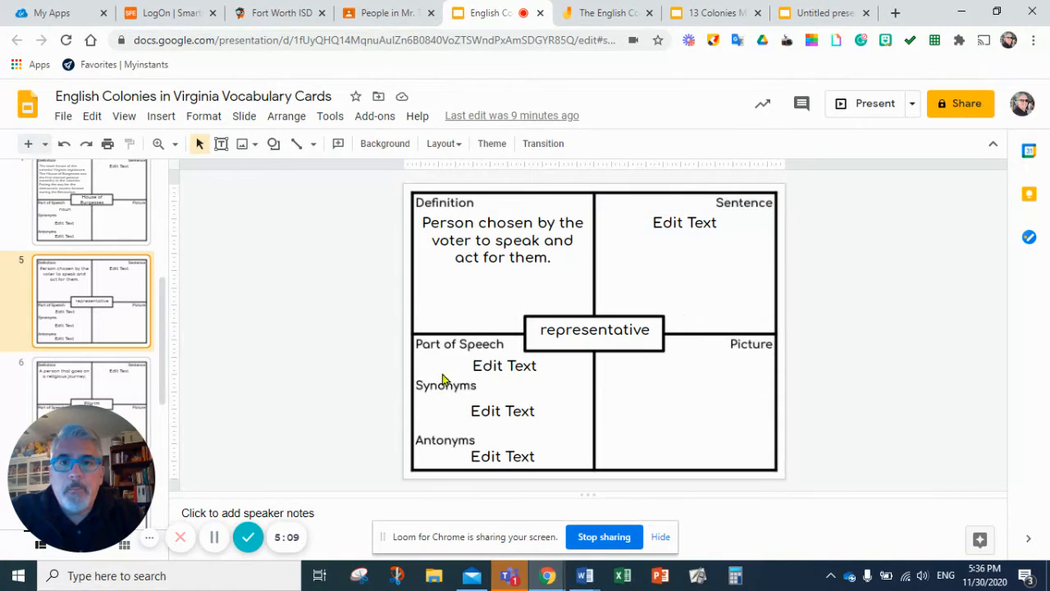
pyautogui.moveTo(1030, 394)
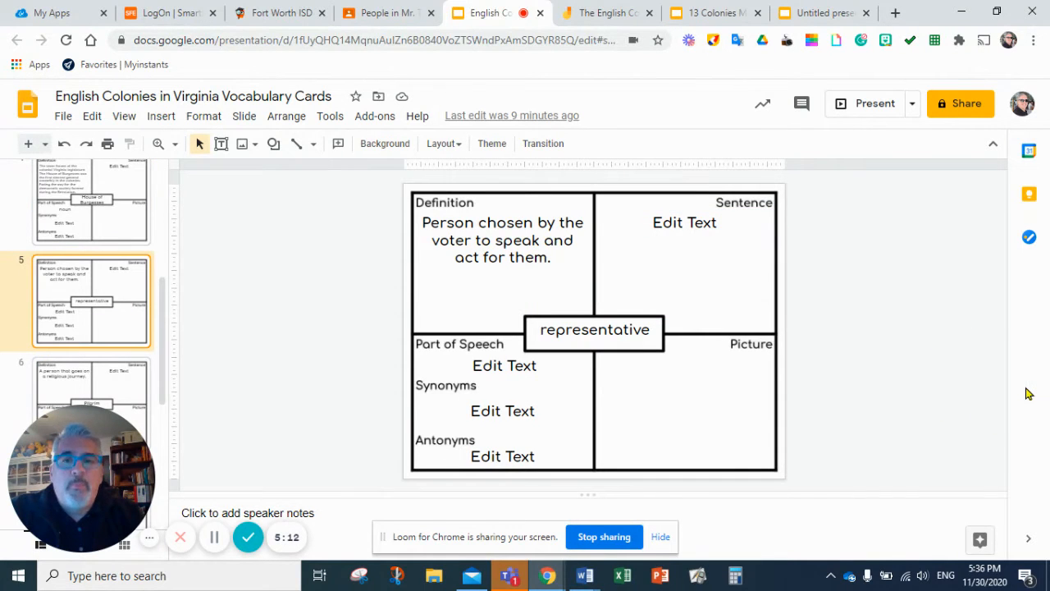
pyautogui.moveTo(986, 324)
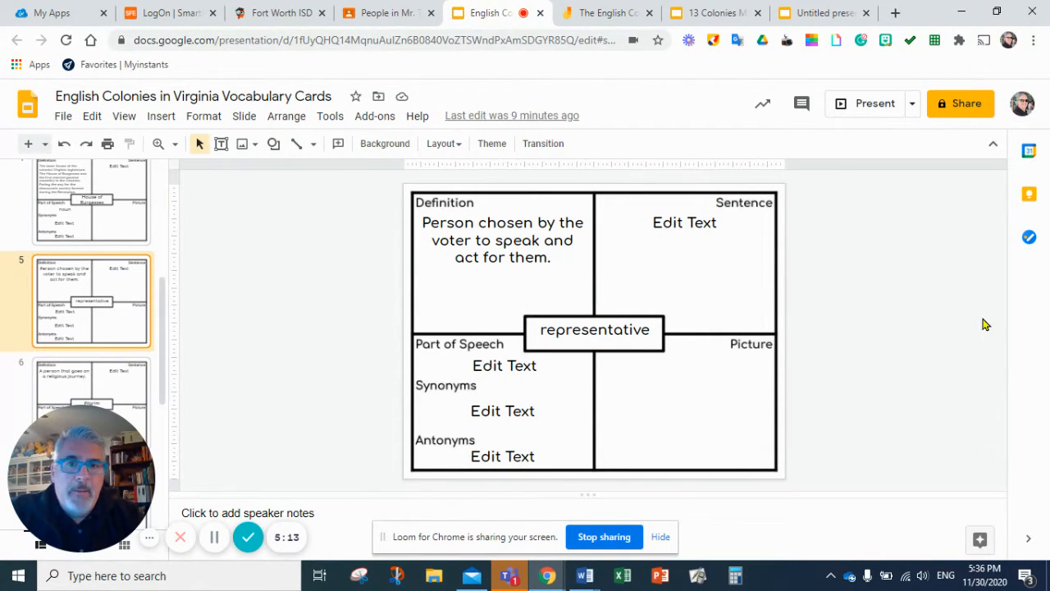
pyautogui.moveTo(1017, 296)
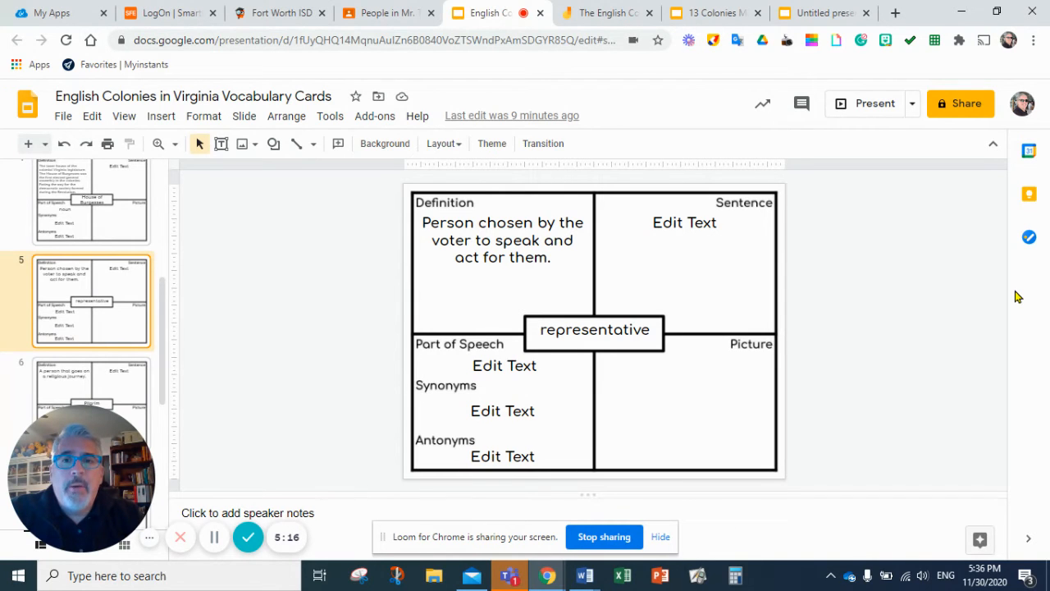
pyautogui.doubleClick(502, 239)
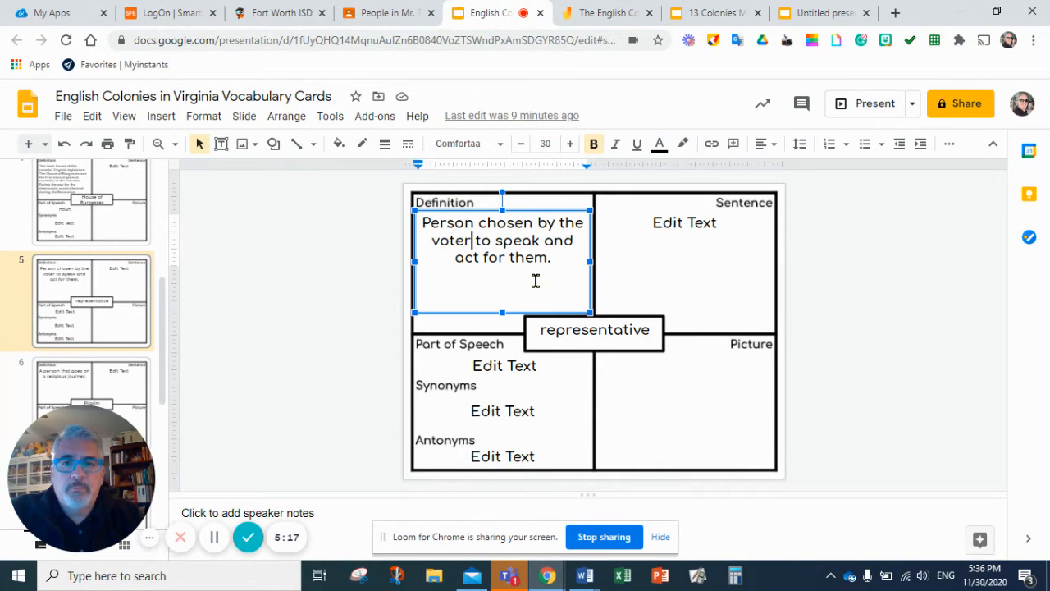
pyautogui.write('s')
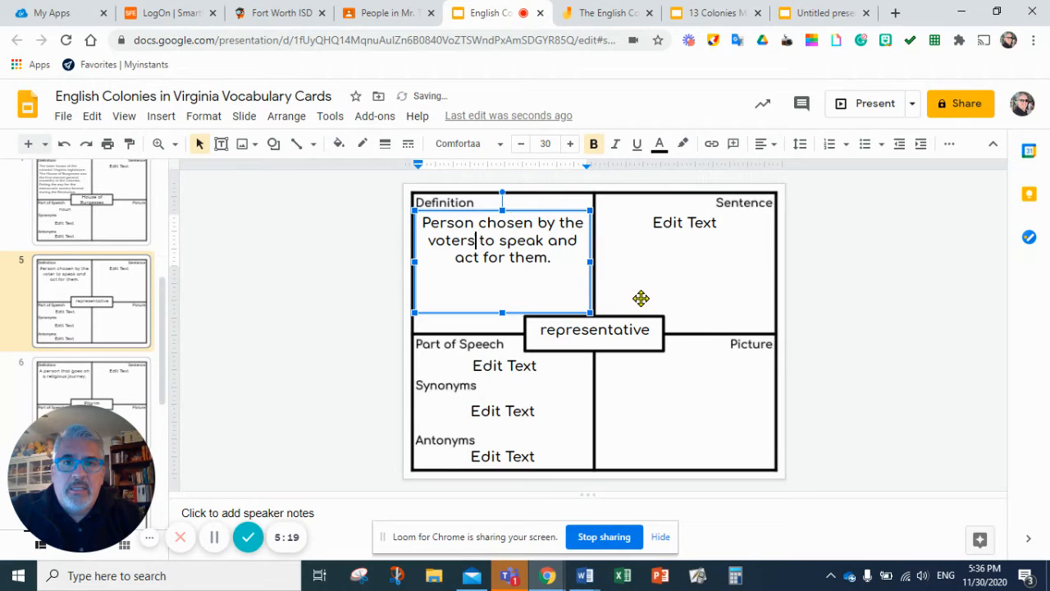
# Replace the Part of Speech placeholder on the representative card with 'noun'
pyautogui.click(504, 365)
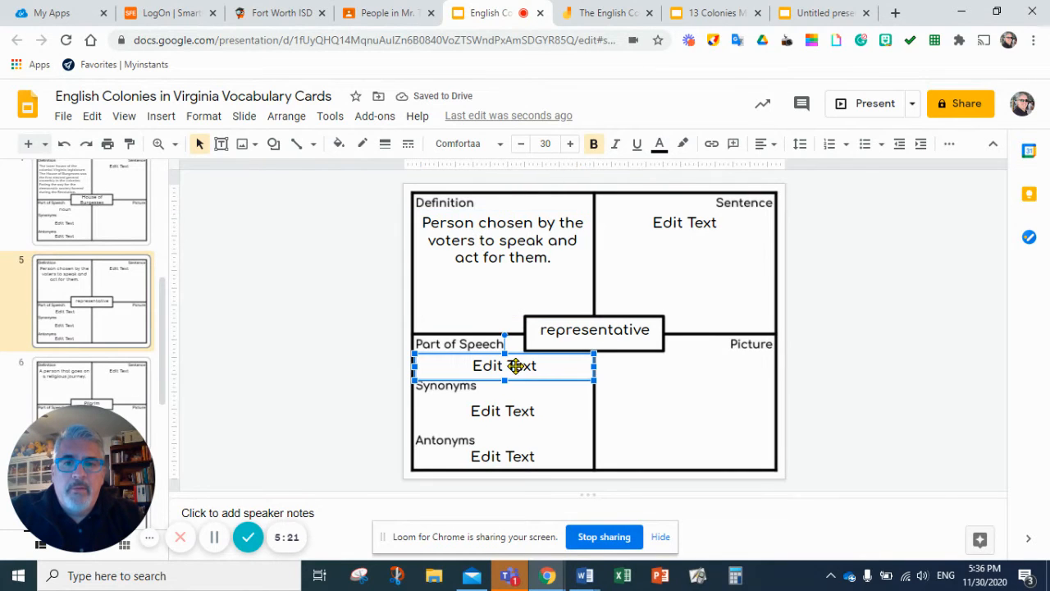
pyautogui.doubleClick(503, 366)
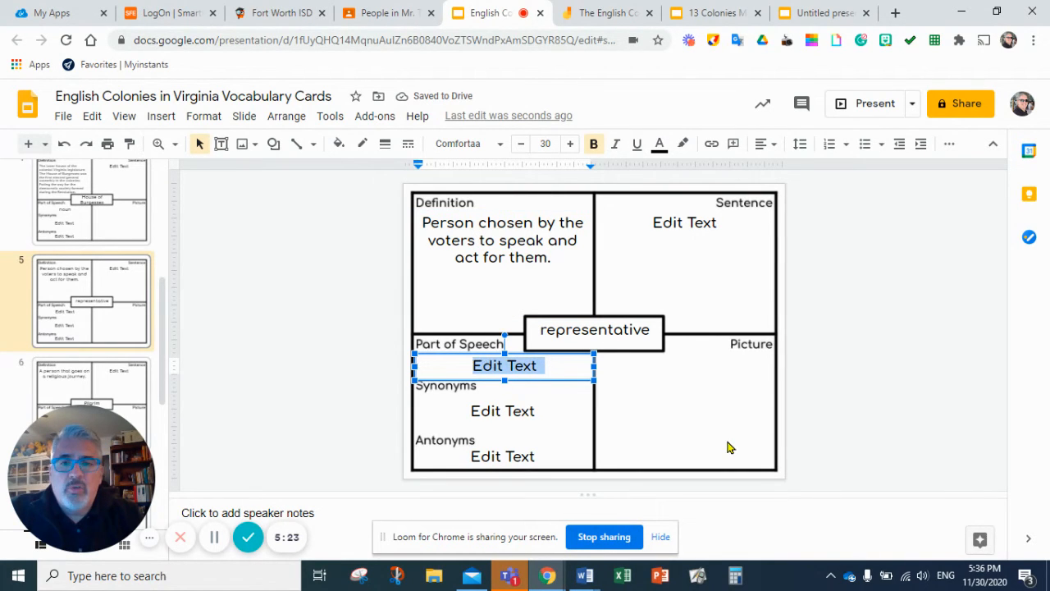
pyautogui.write('noun')
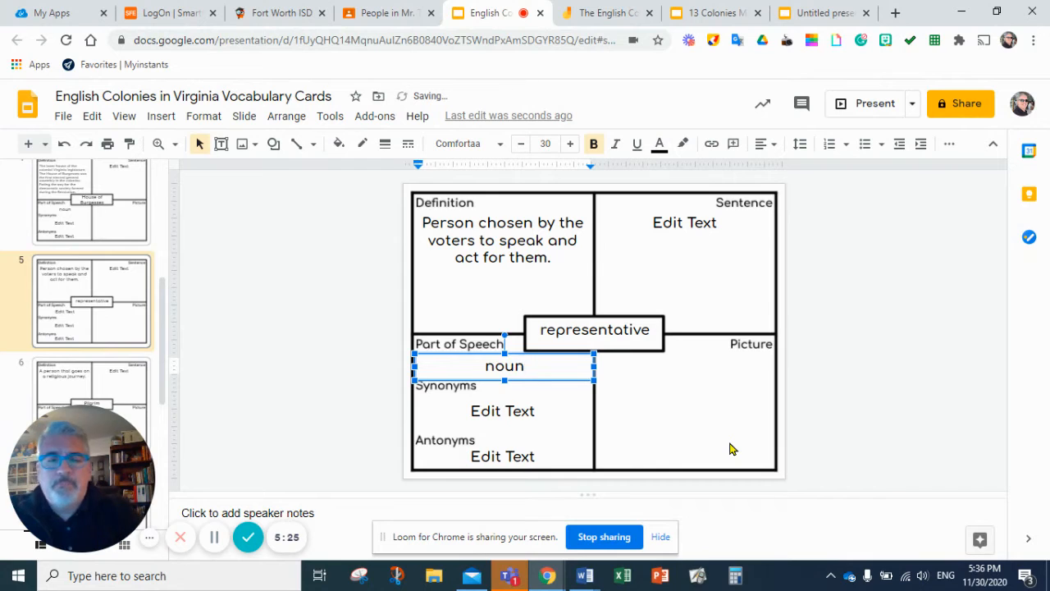
pyautogui.click(879, 342)
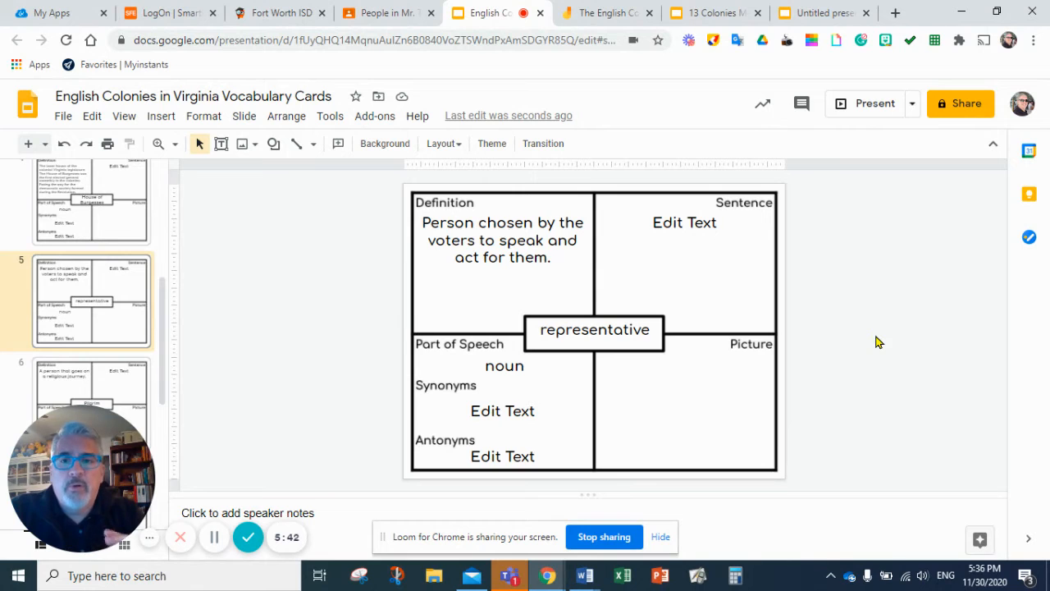
pyautogui.click(214, 536)
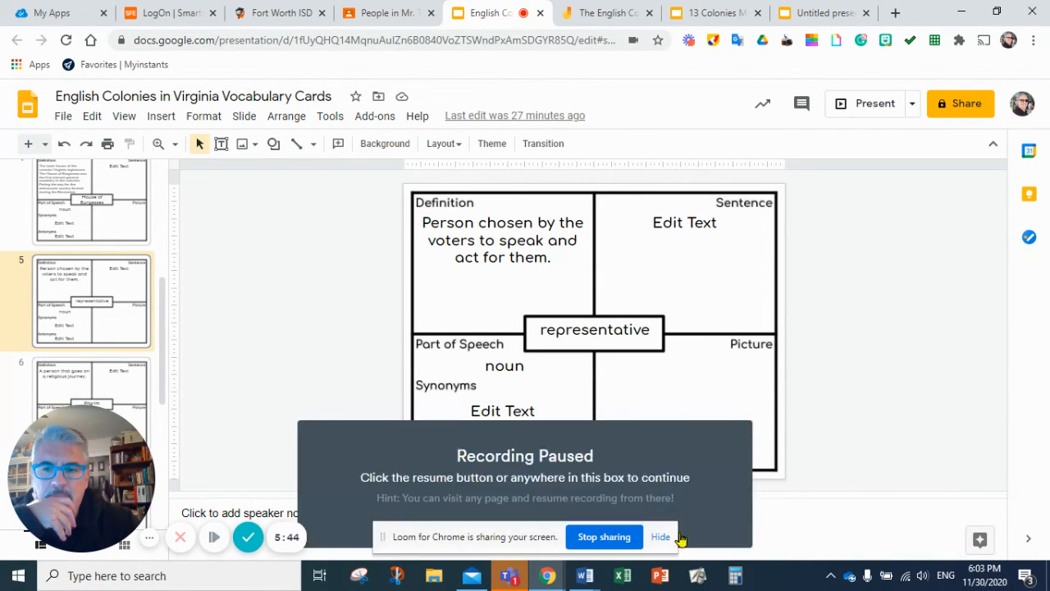
pyautogui.click(524, 484)
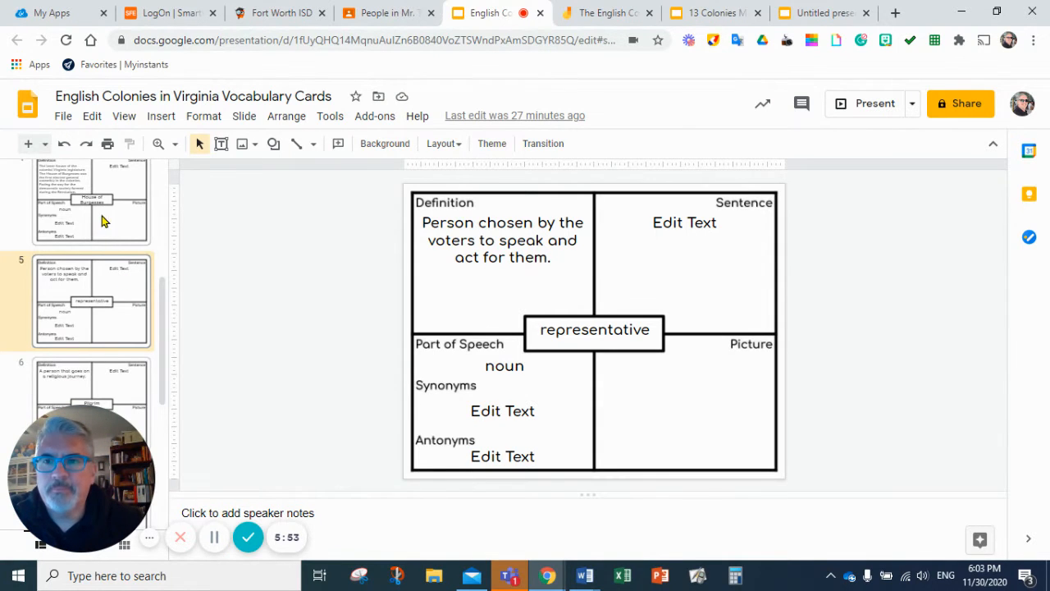
# Briefly revisit the House of Burgesses card, then return to the representative card
pyautogui.click(92, 221)
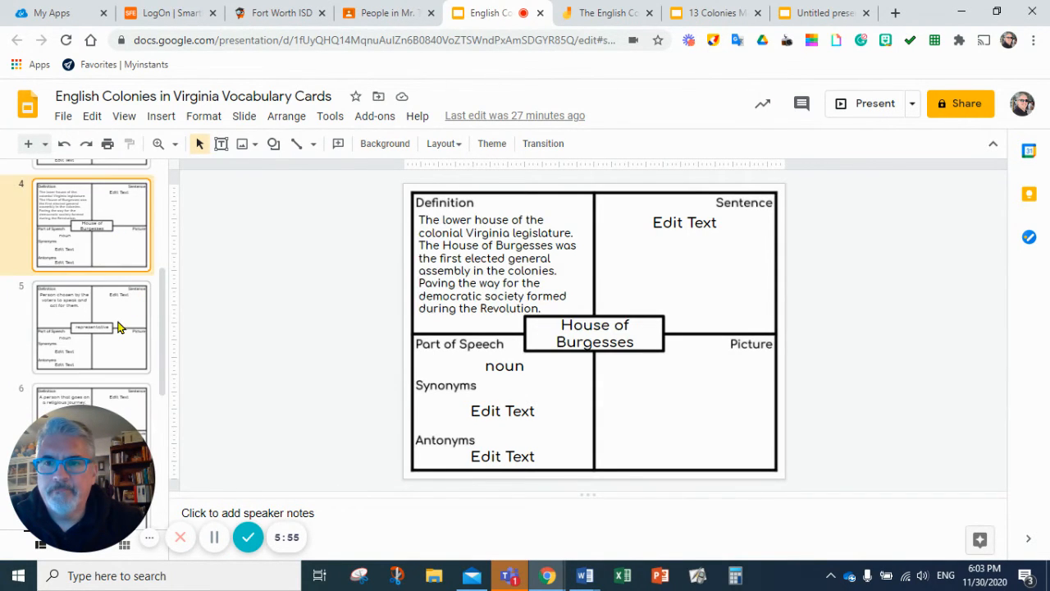
pyautogui.moveTo(308, 468)
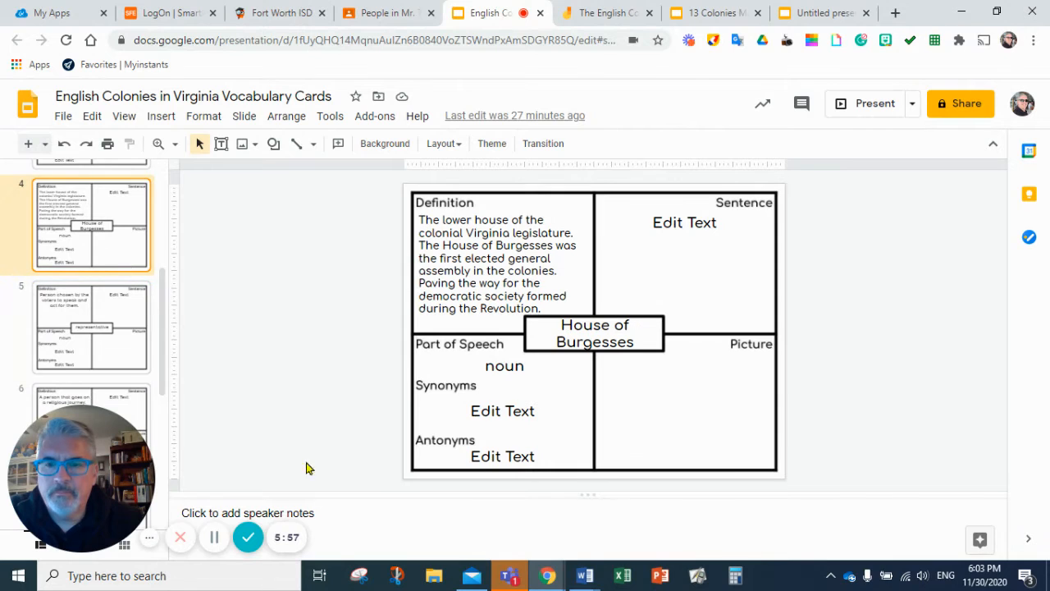
pyautogui.moveTo(214, 538)
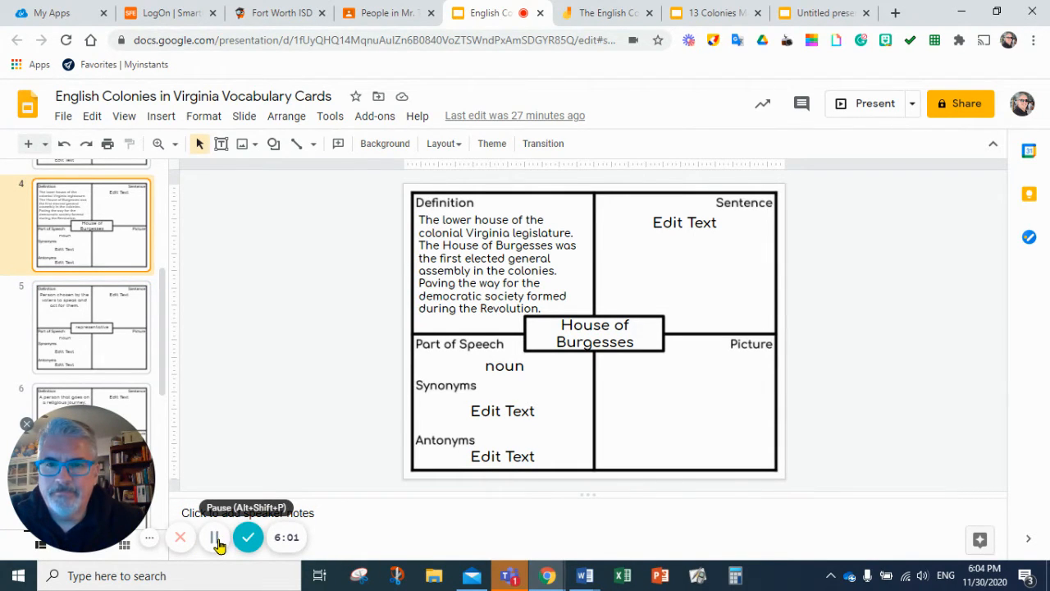
pyautogui.click(92, 326)
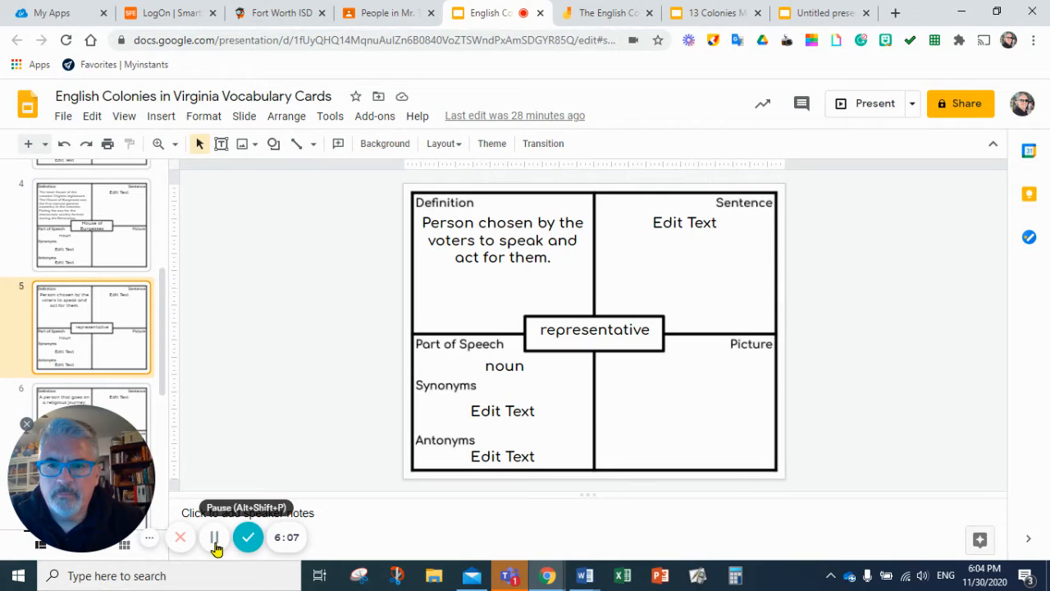
pyautogui.moveTo(822, 377)
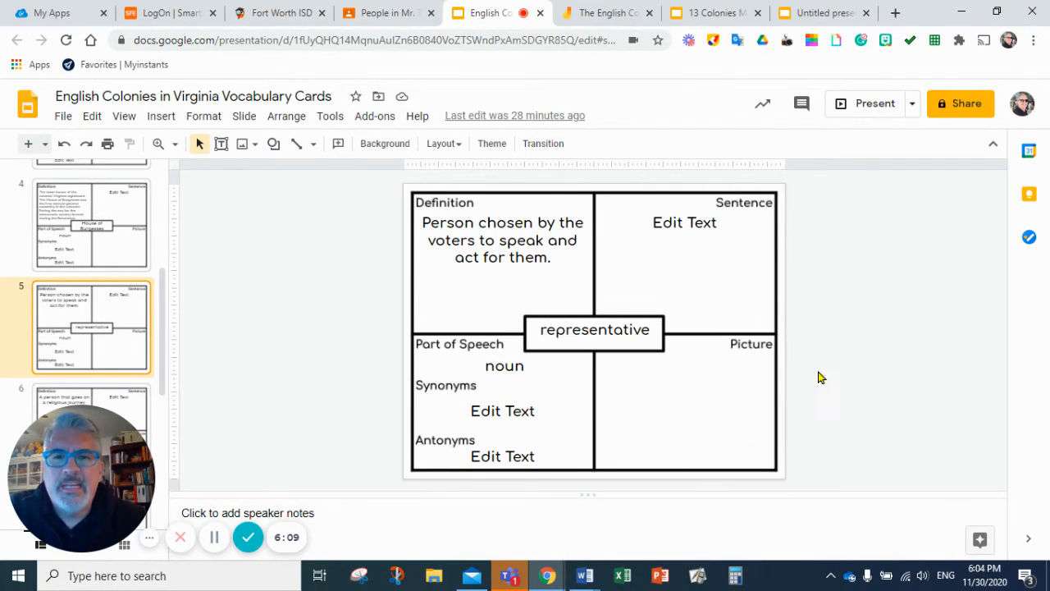
pyautogui.moveTo(832, 371)
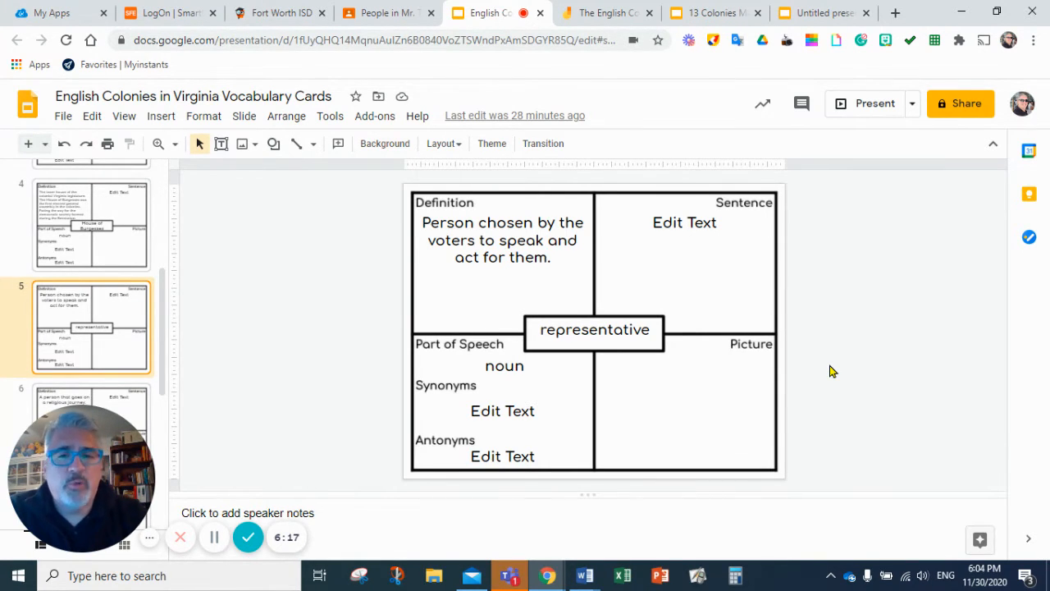
pyautogui.moveTo(990, 316)
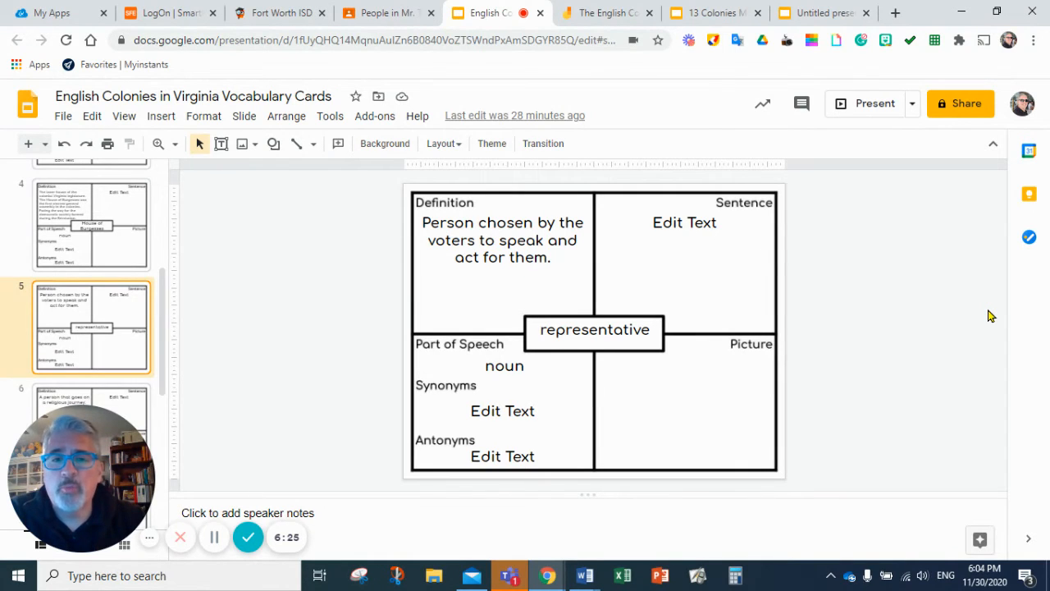
pyautogui.moveTo(886, 290)
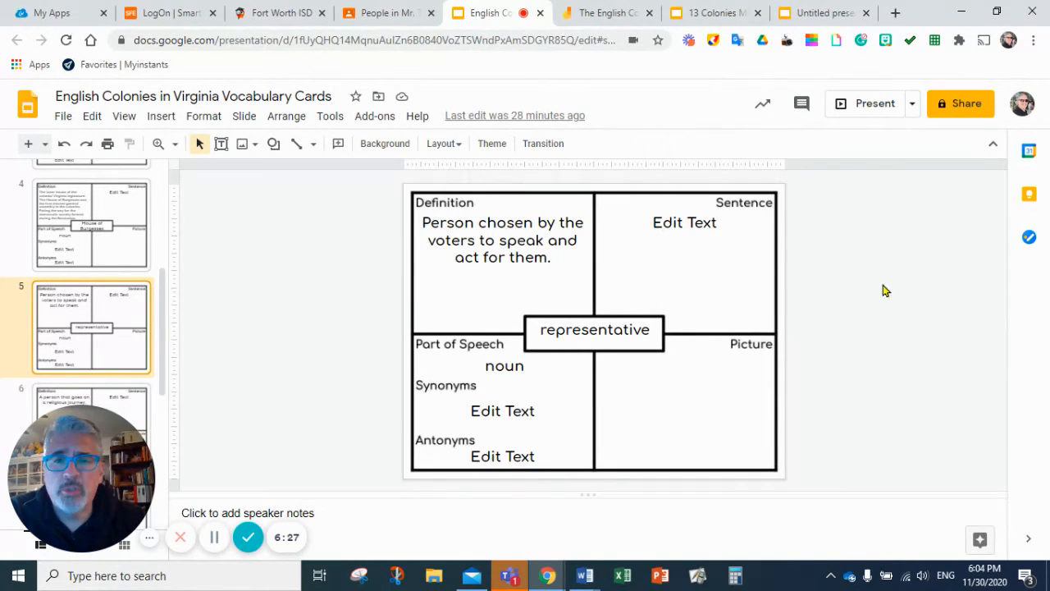
pyautogui.moveTo(848, 307)
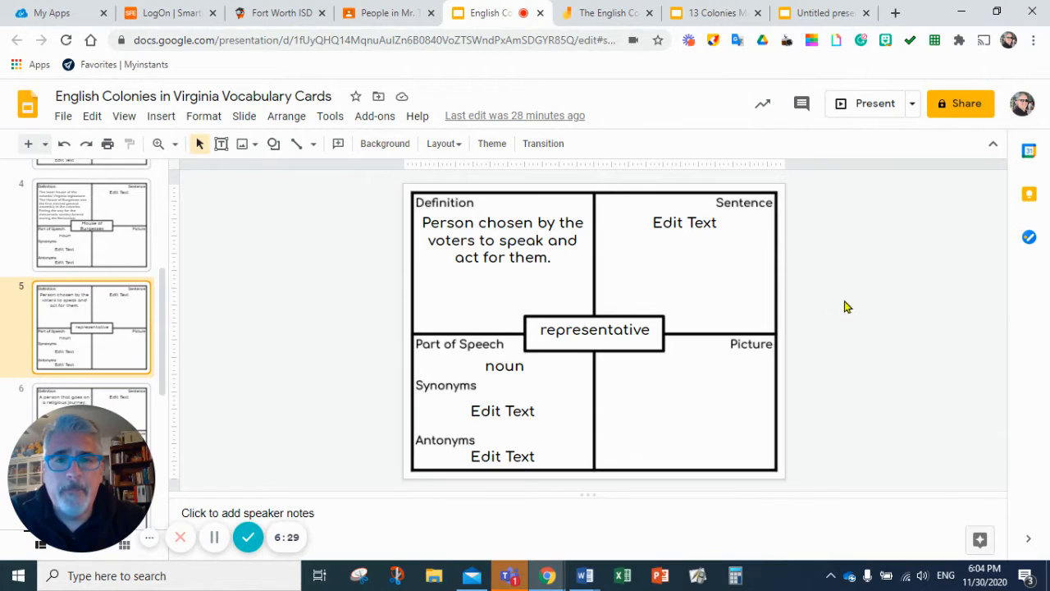
pyautogui.moveTo(366, 340)
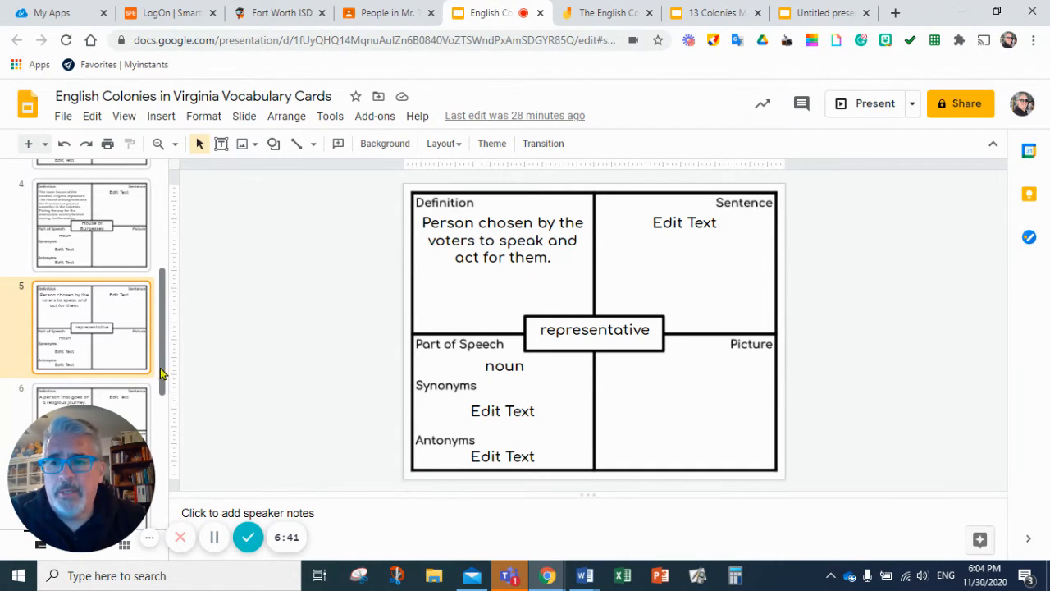
# Move on to the Pilgrim vocabulary card
pyautogui.click(90, 402)
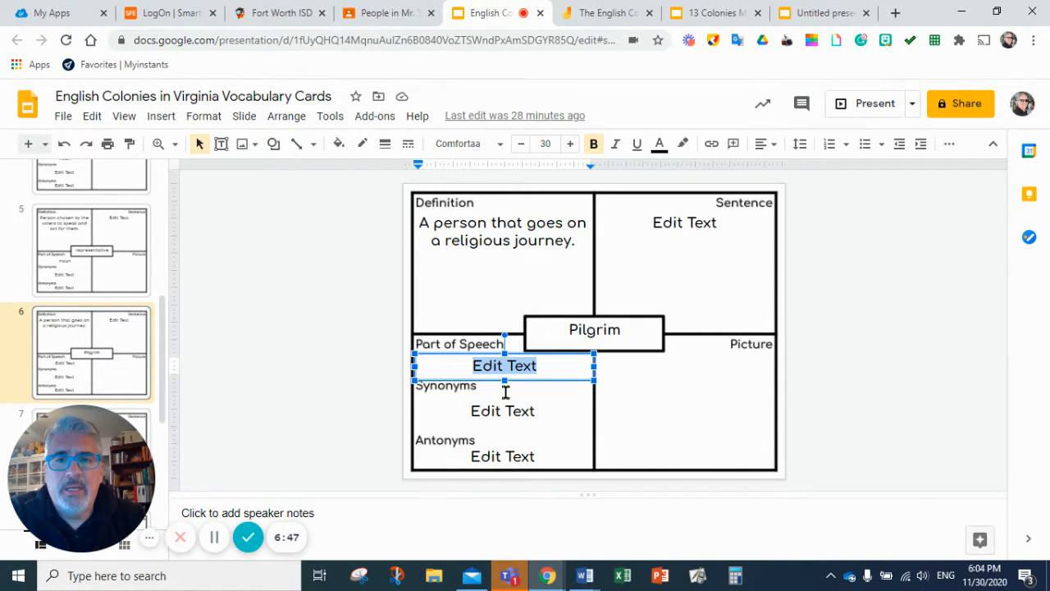
# Enter 'noun' as the Pilgrim card's part of speech, then open the Mayflower Compact card
pyautogui.write('no')
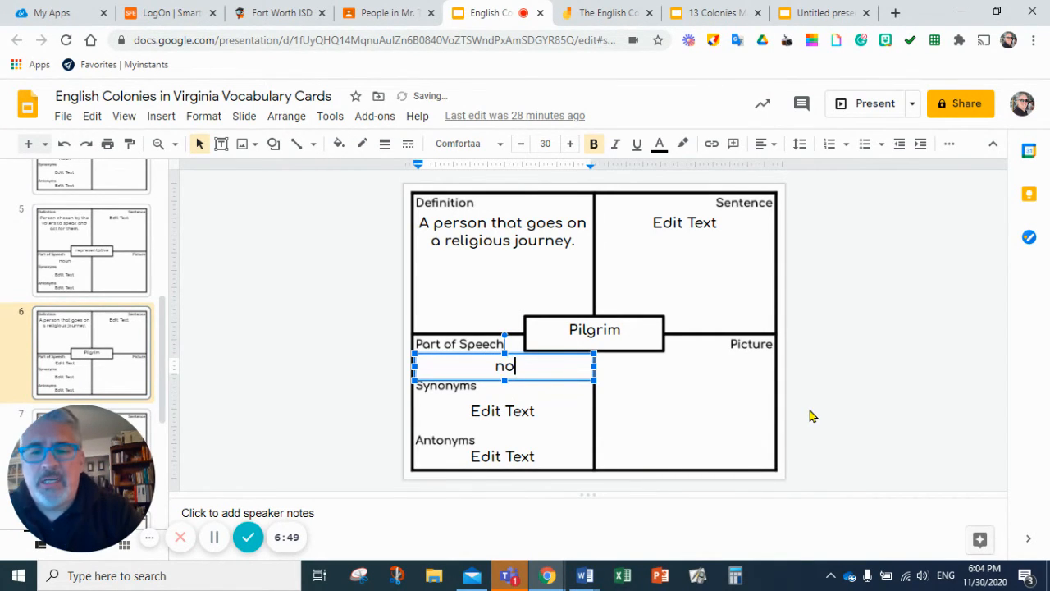
pyautogui.write('un')
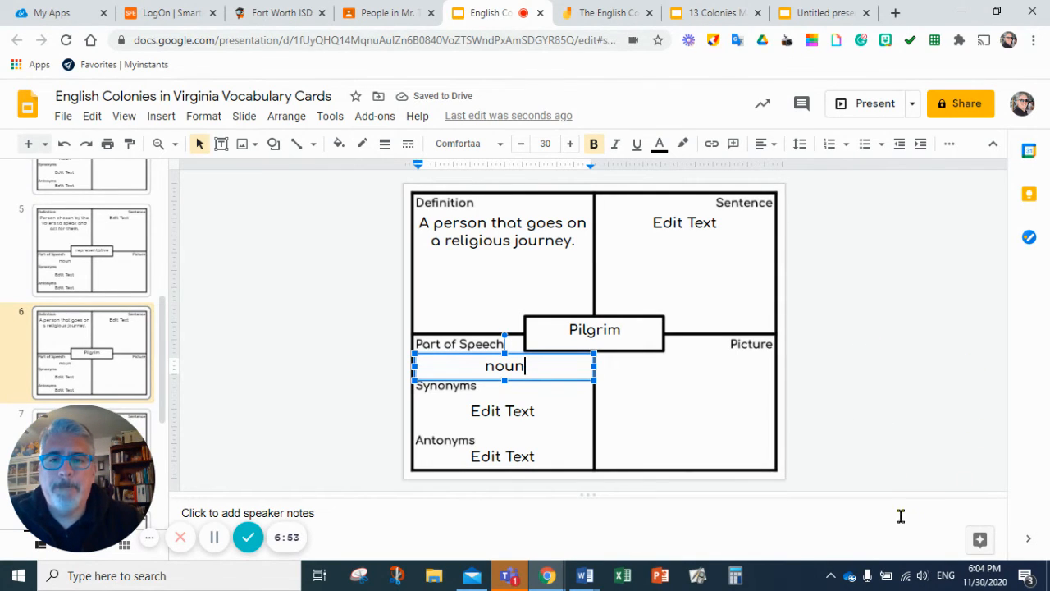
pyautogui.moveTo(265, 335)
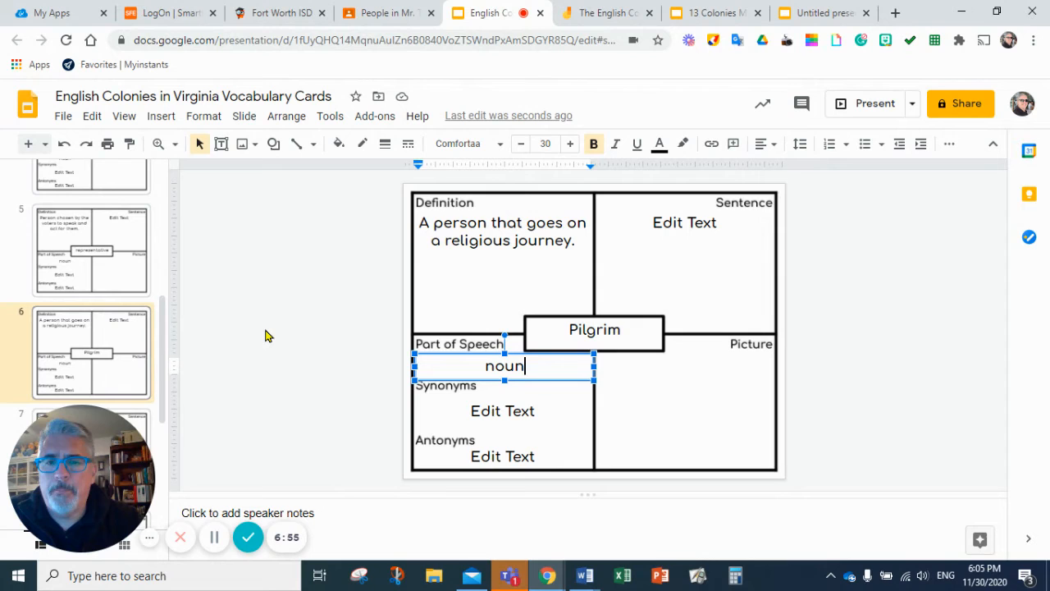
pyautogui.click(271, 335)
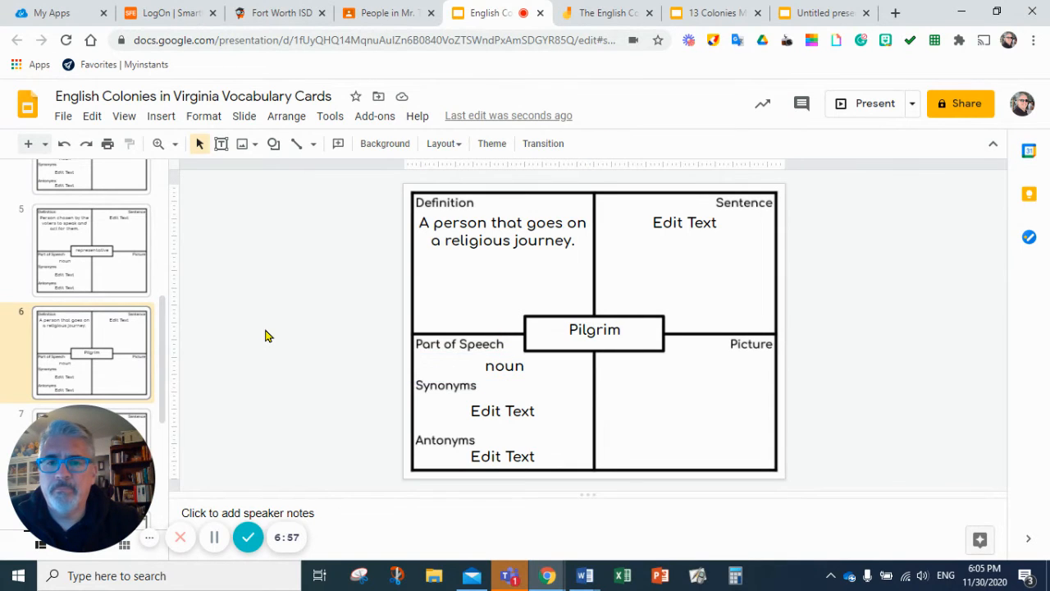
pyautogui.click(90, 378)
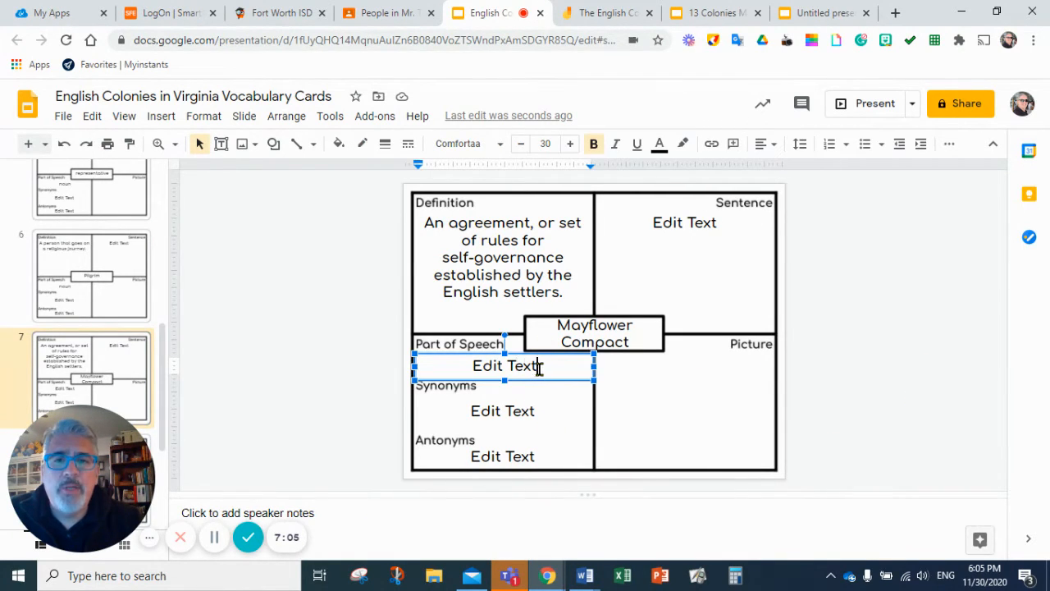
# Type 'noun' as the Mayflower Compact part of speech and go to the indentured servant card
pyautogui.write('no')
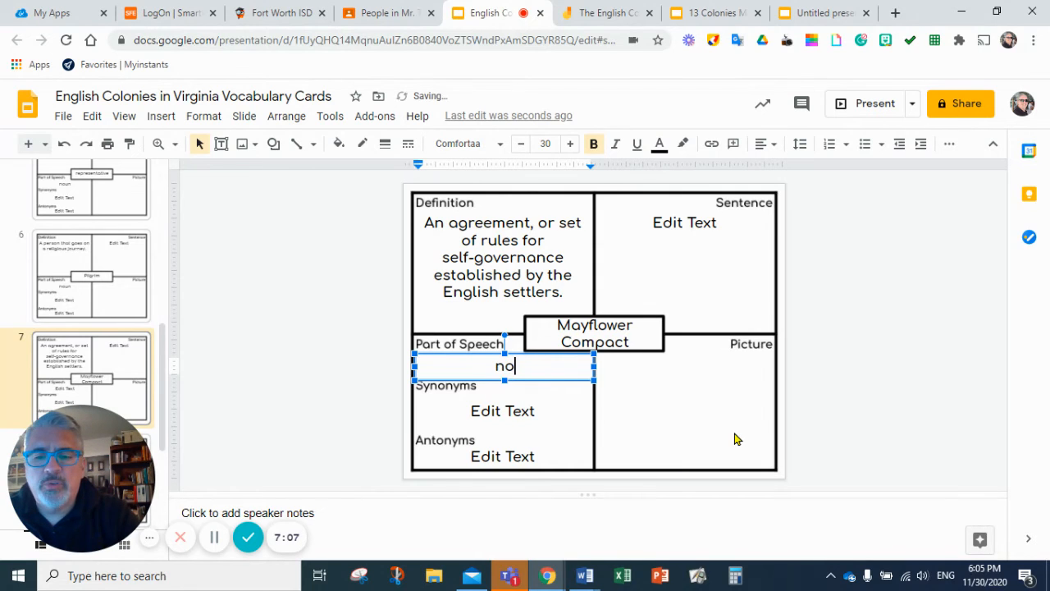
pyautogui.write('un')
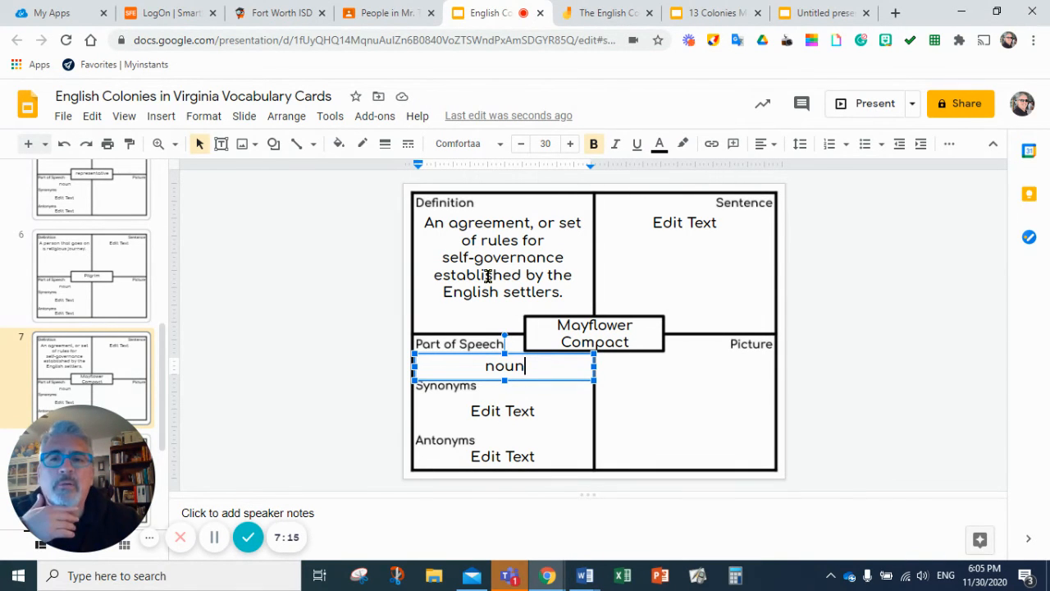
pyautogui.moveTo(616, 371)
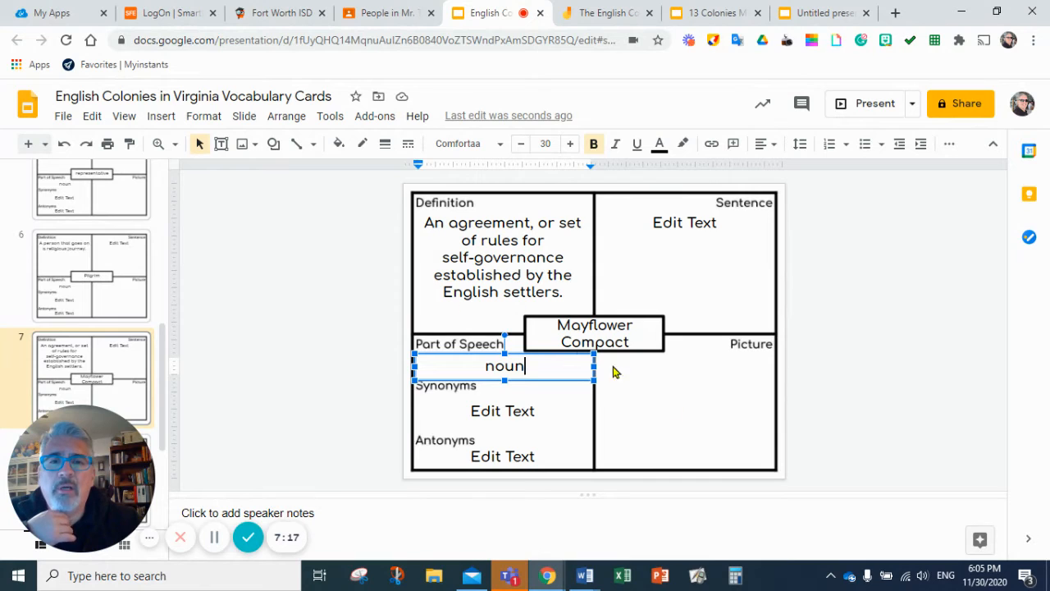
pyautogui.moveTo(434, 261)
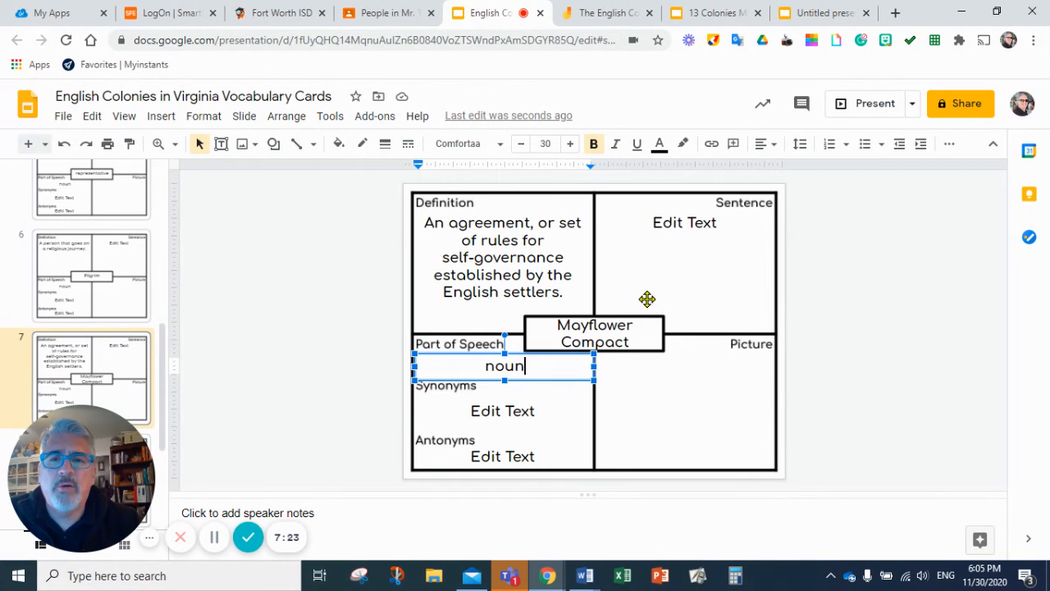
pyautogui.moveTo(707, 273)
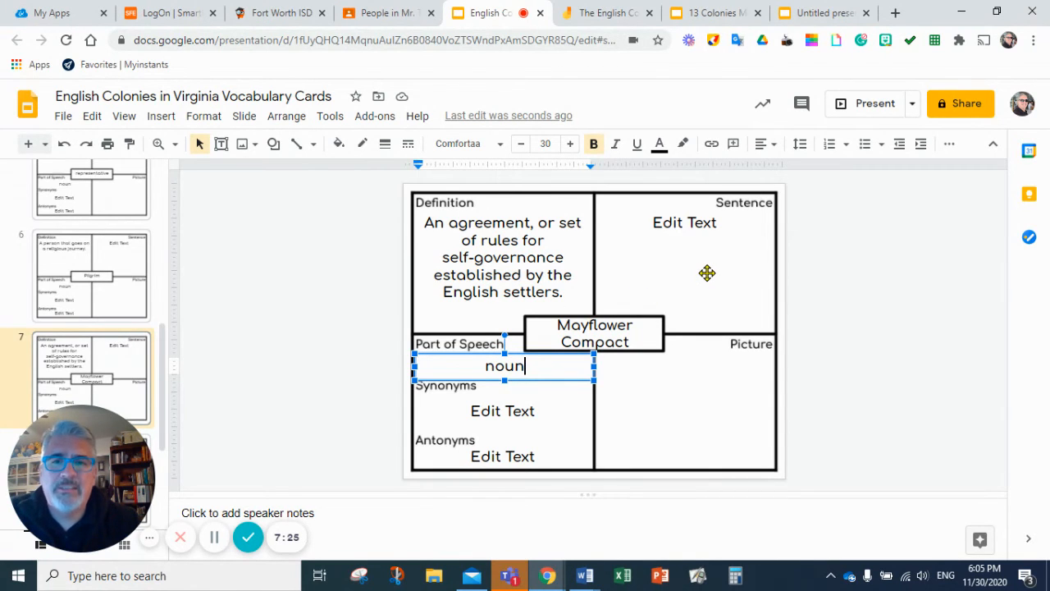
pyautogui.moveTo(378, 529)
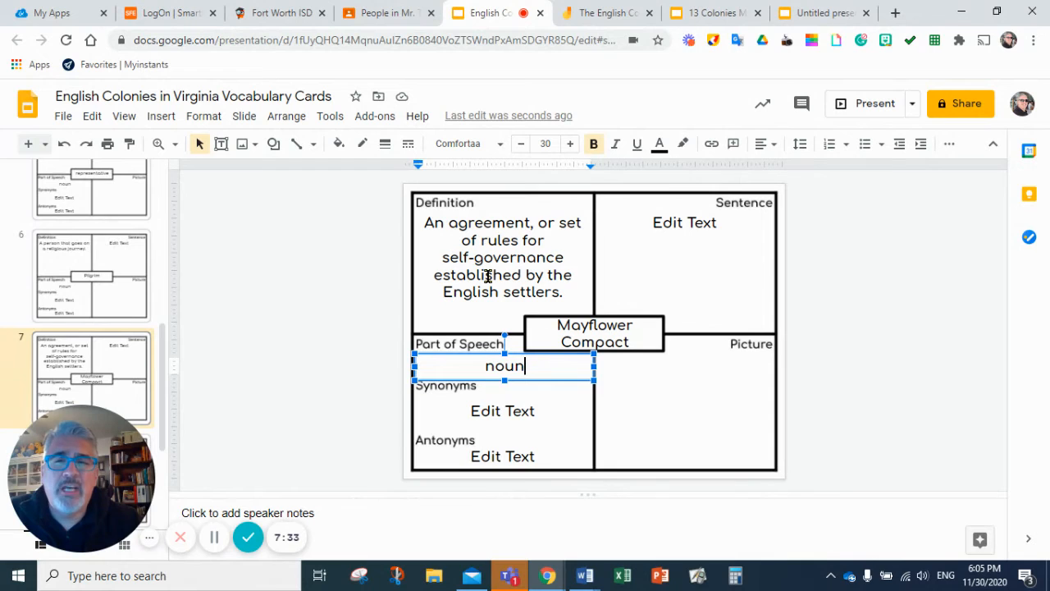
pyautogui.moveTo(497, 316)
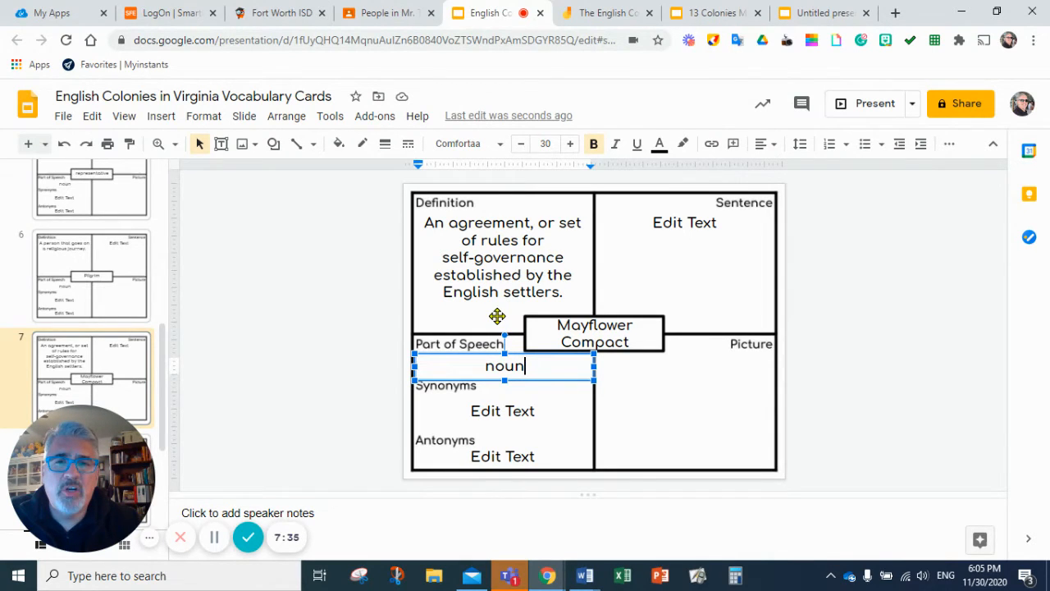
pyautogui.moveTo(534, 297)
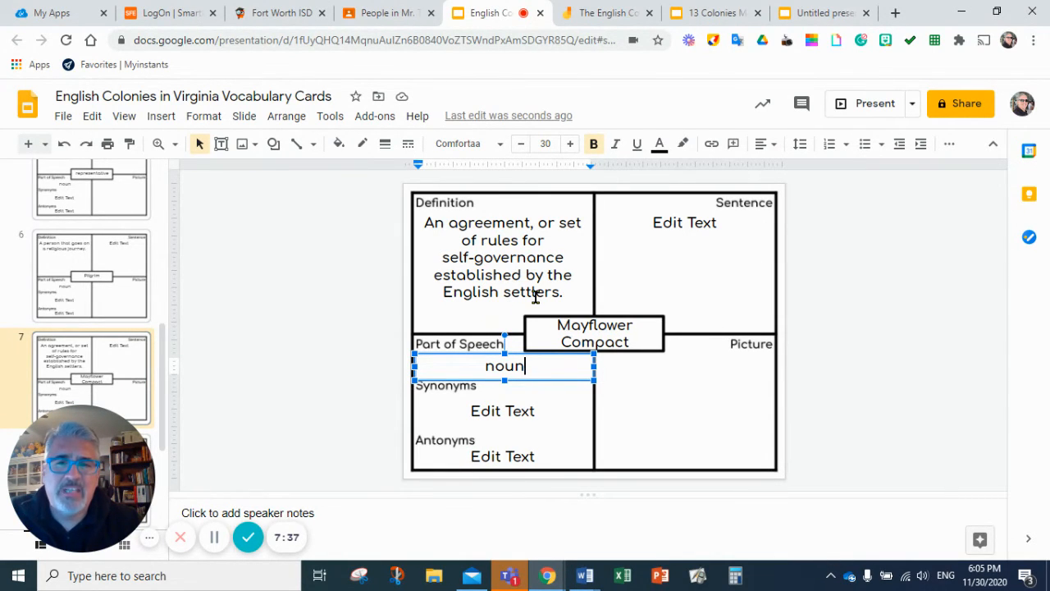
pyautogui.moveTo(740, 327)
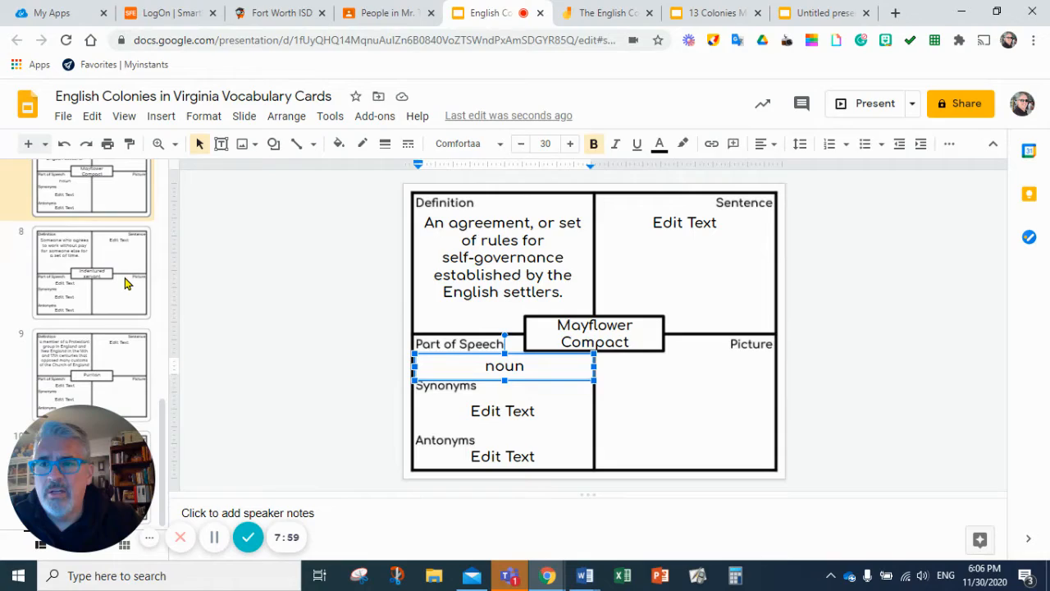
pyautogui.click(90, 271)
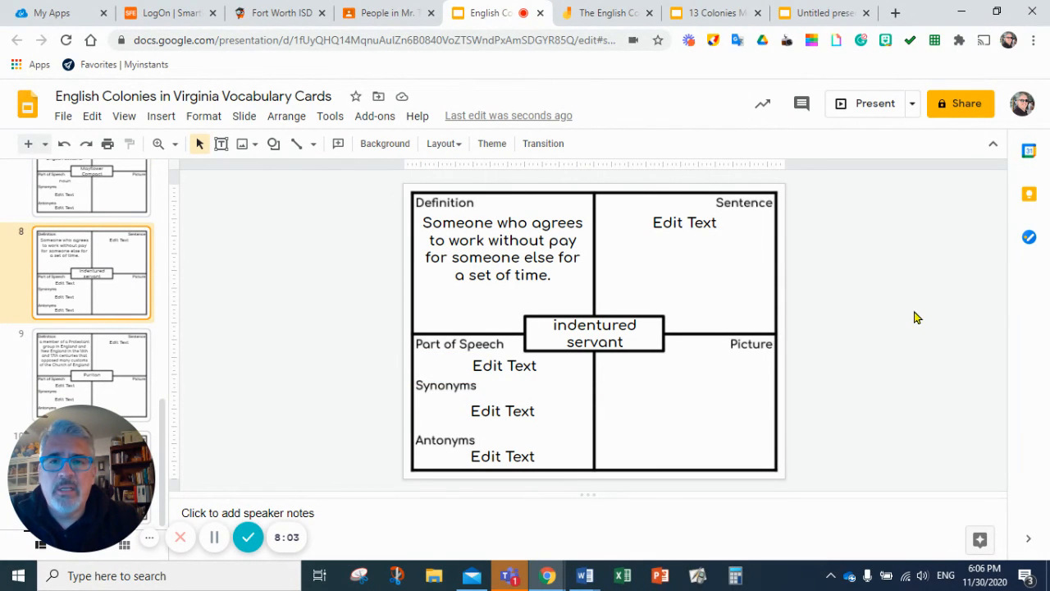
pyautogui.moveTo(704, 376)
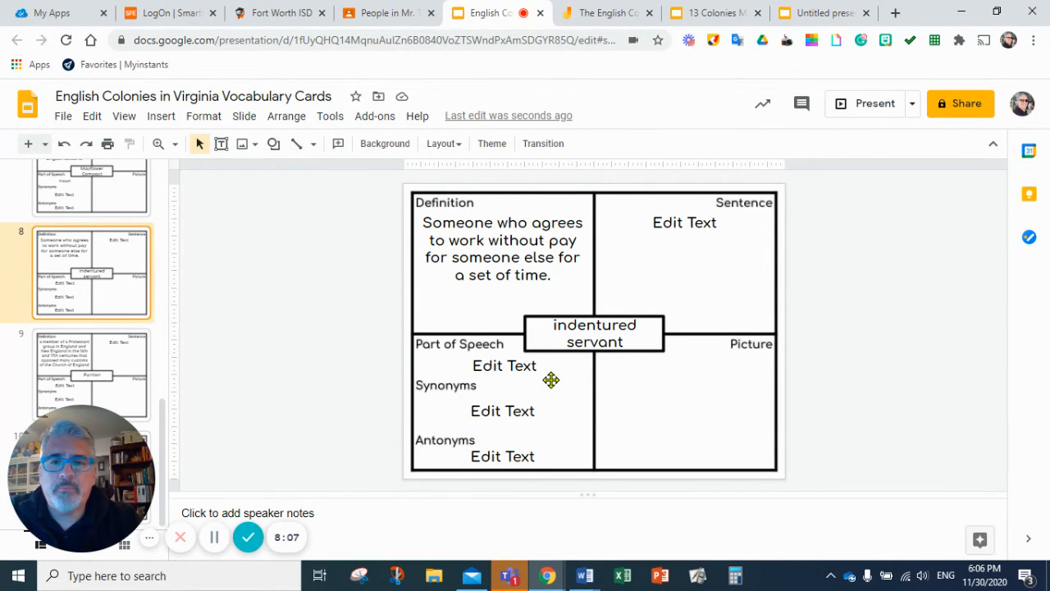
# Replace the indentured servant card's Part of Speech placeholder with 'noun'
pyautogui.click(504, 365)
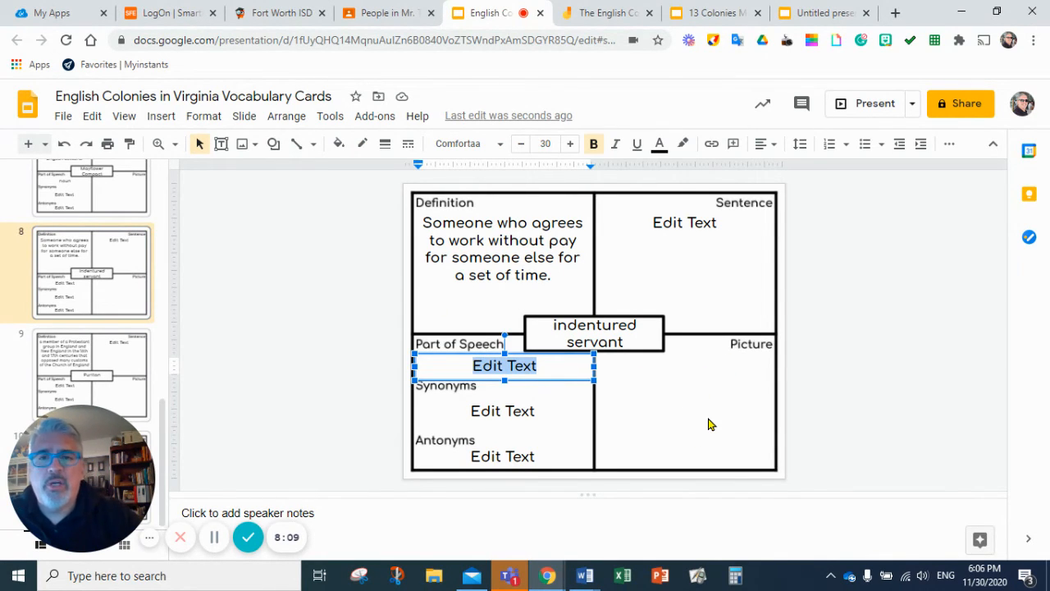
pyautogui.write('noun')
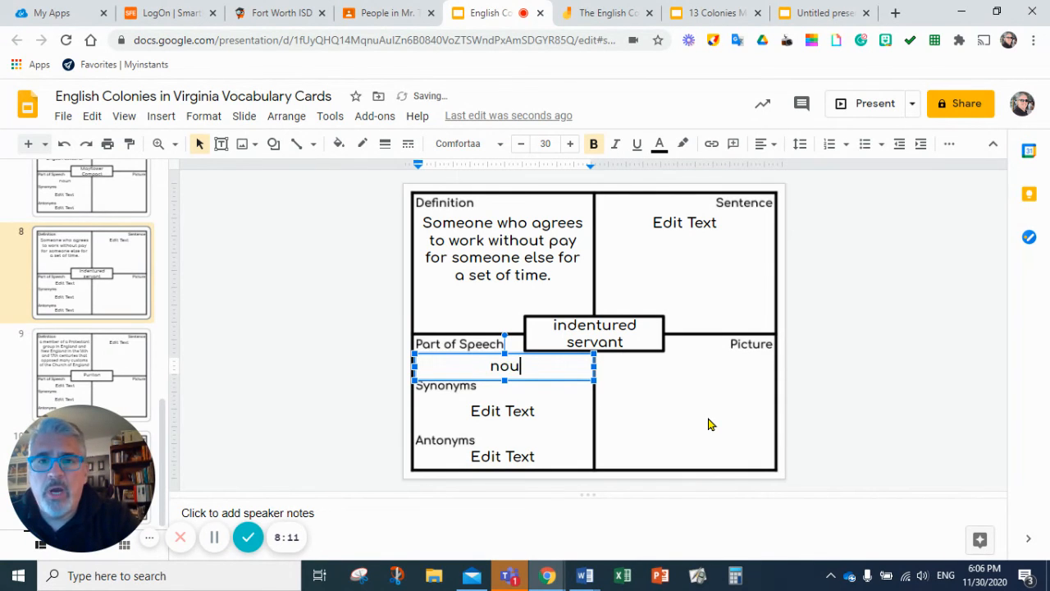
pyautogui.write('n')
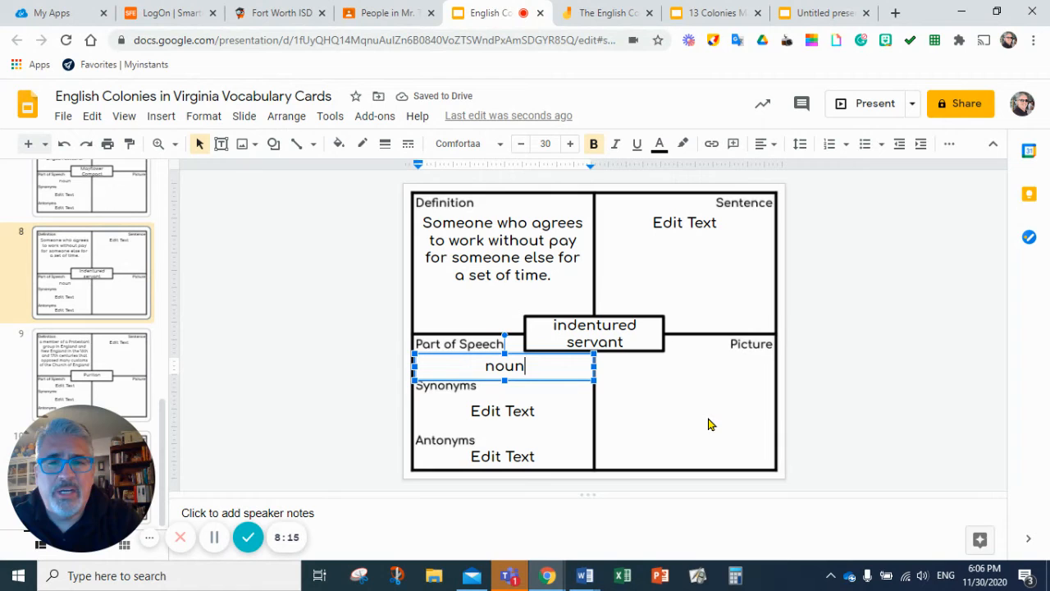
pyautogui.moveTo(901, 497)
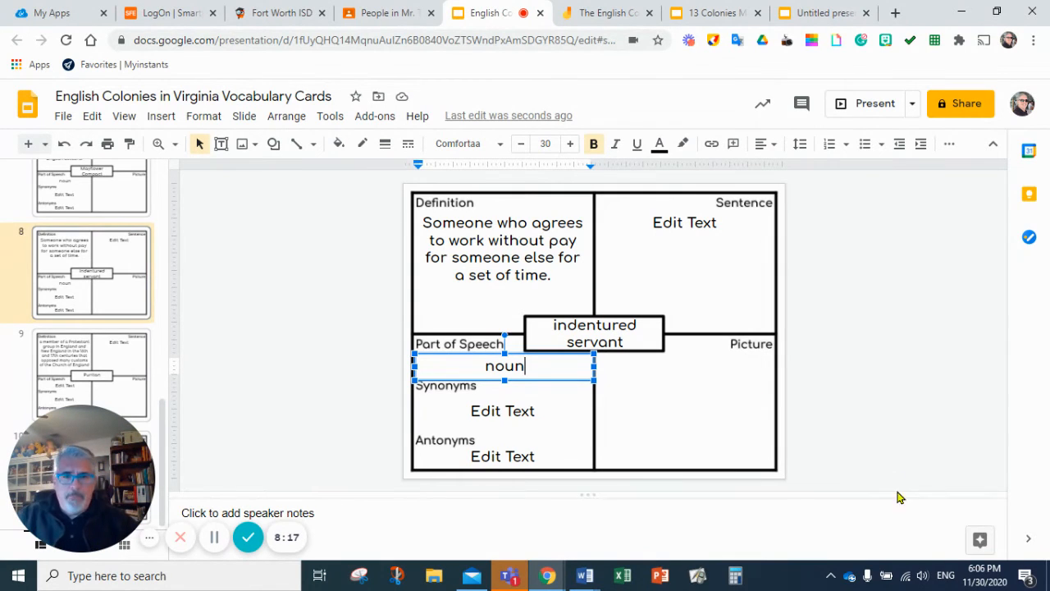
pyautogui.click(917, 381)
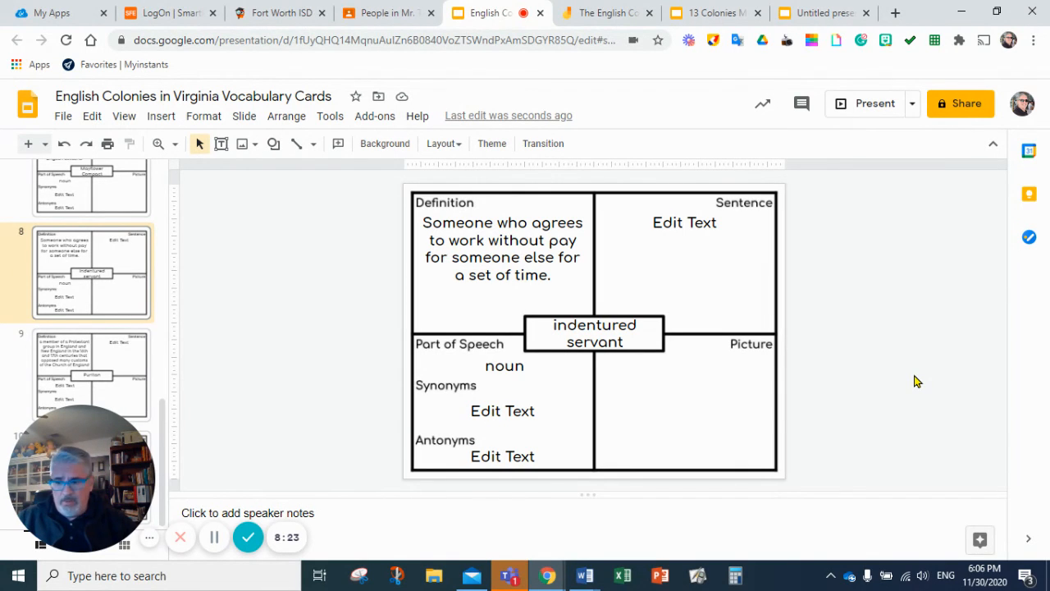
pyautogui.moveTo(1023, 378)
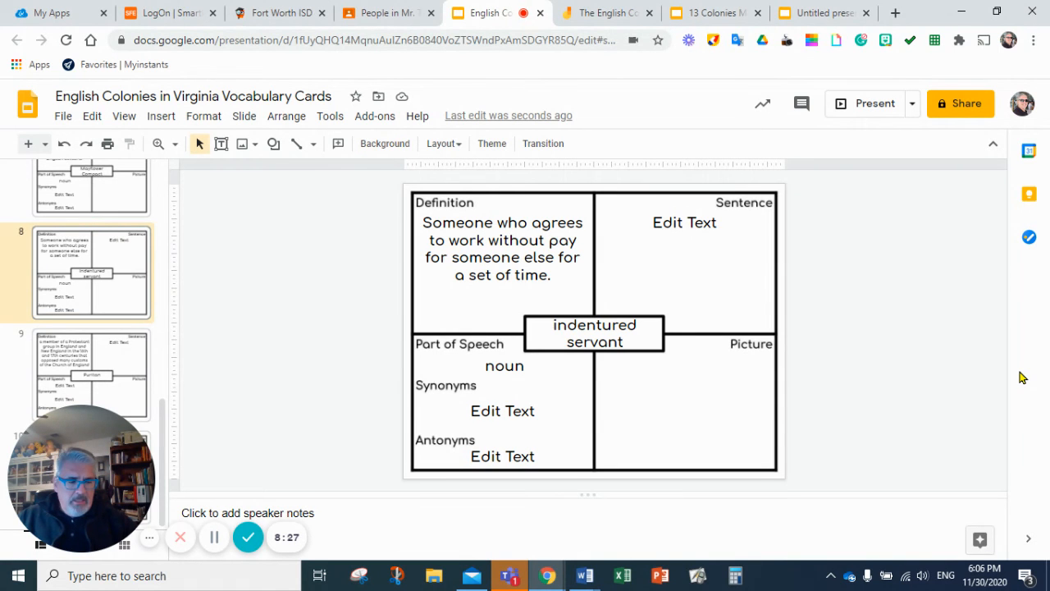
pyautogui.moveTo(788, 330)
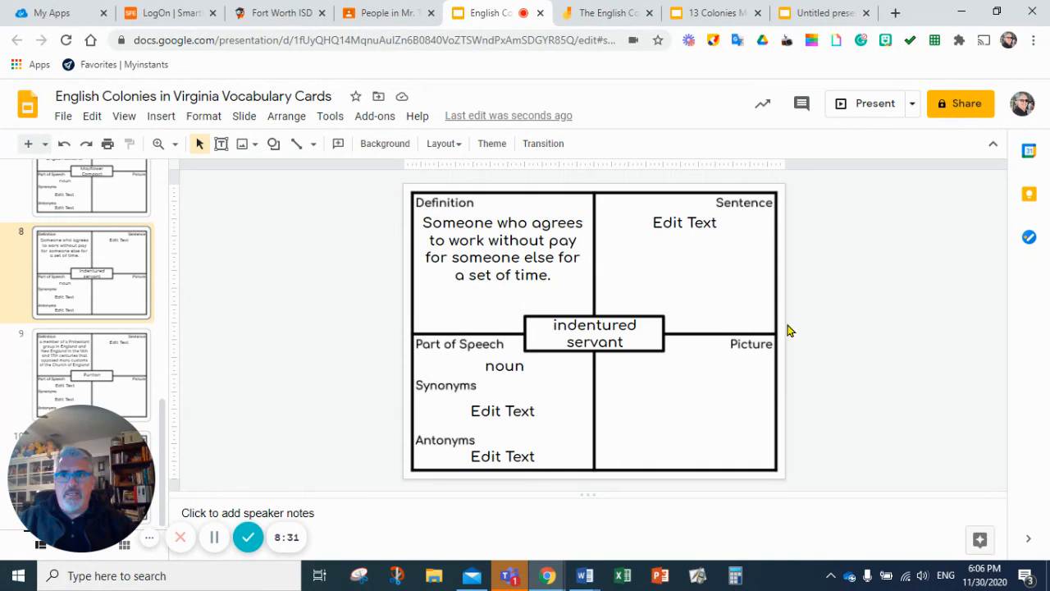
pyautogui.moveTo(901, 340)
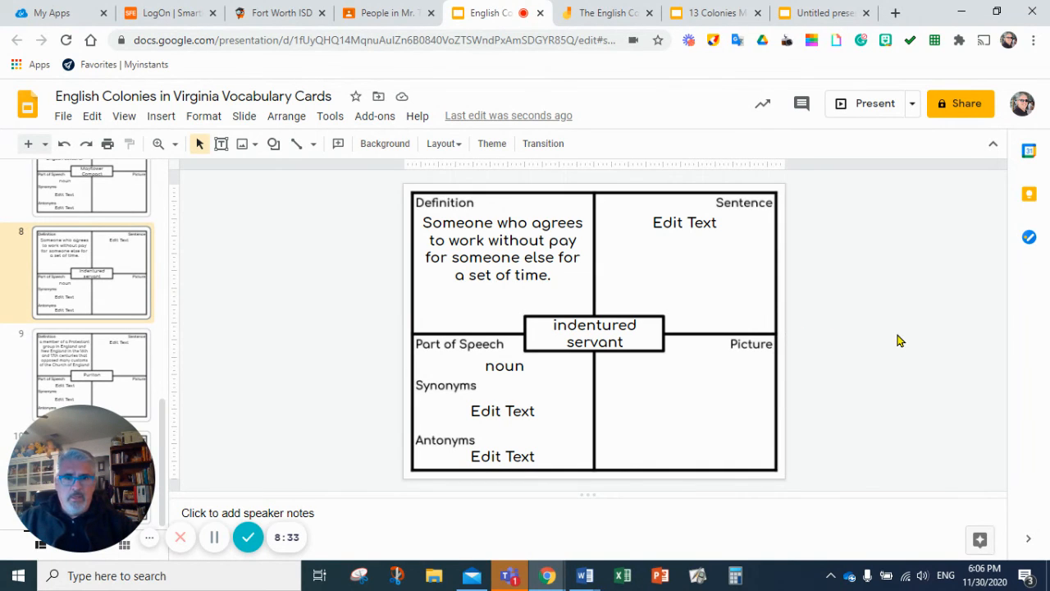
pyautogui.moveTo(873, 324)
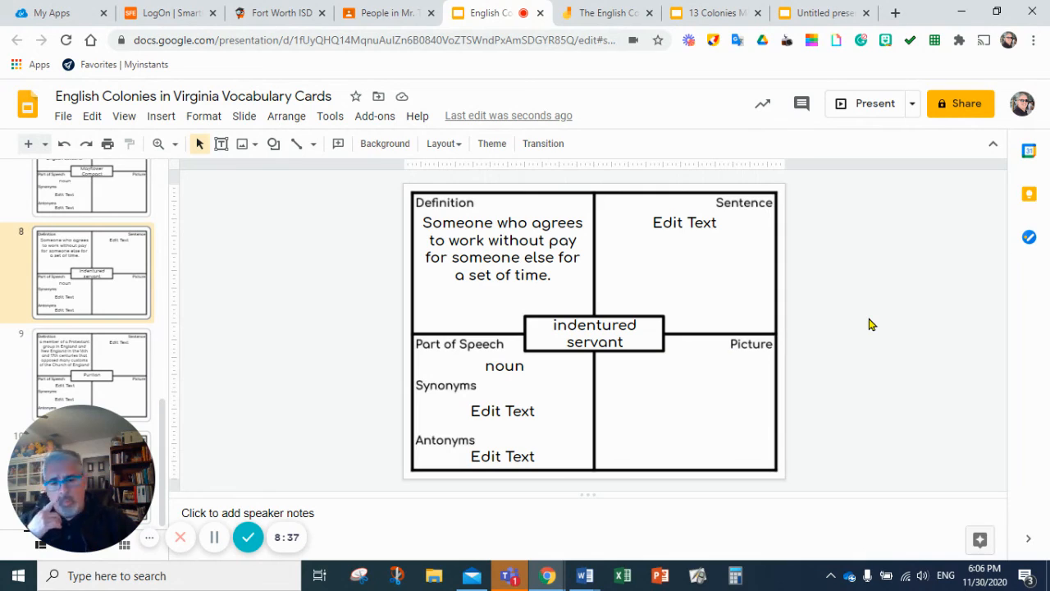
pyautogui.moveTo(903, 320)
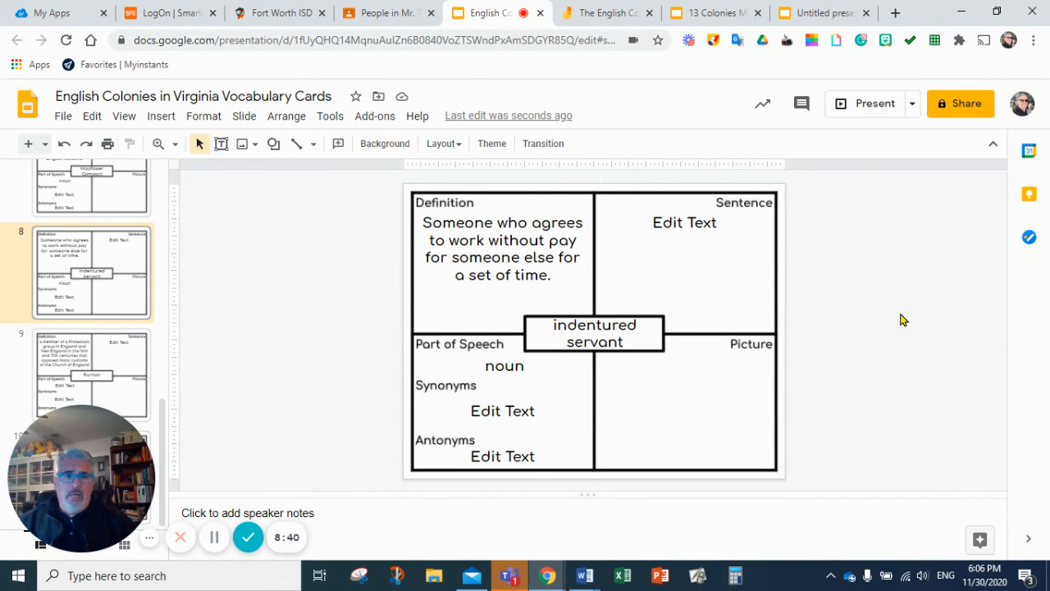
pyautogui.moveTo(916, 325)
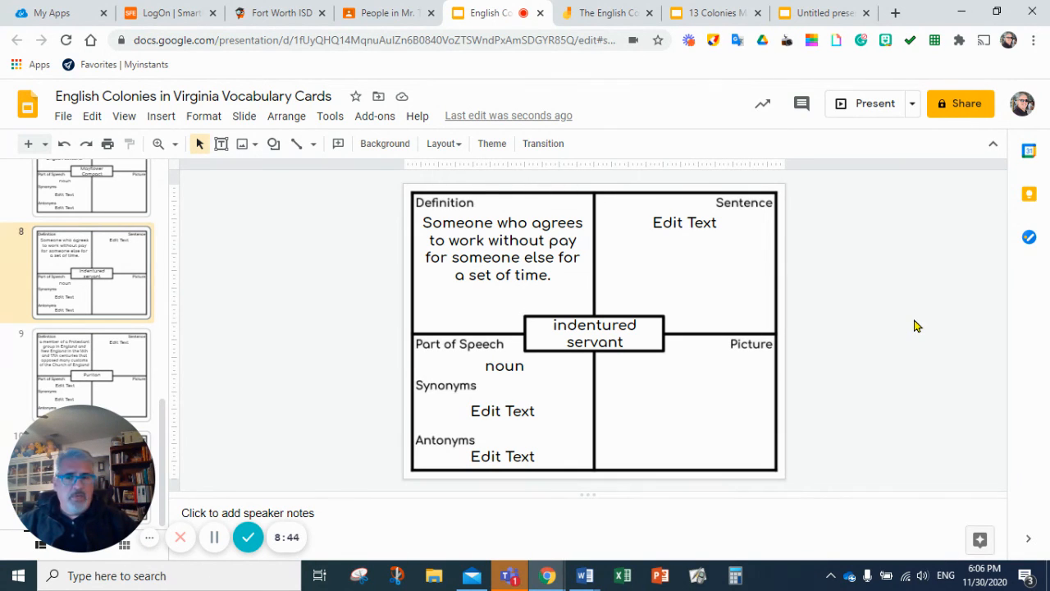
pyautogui.moveTo(180, 300)
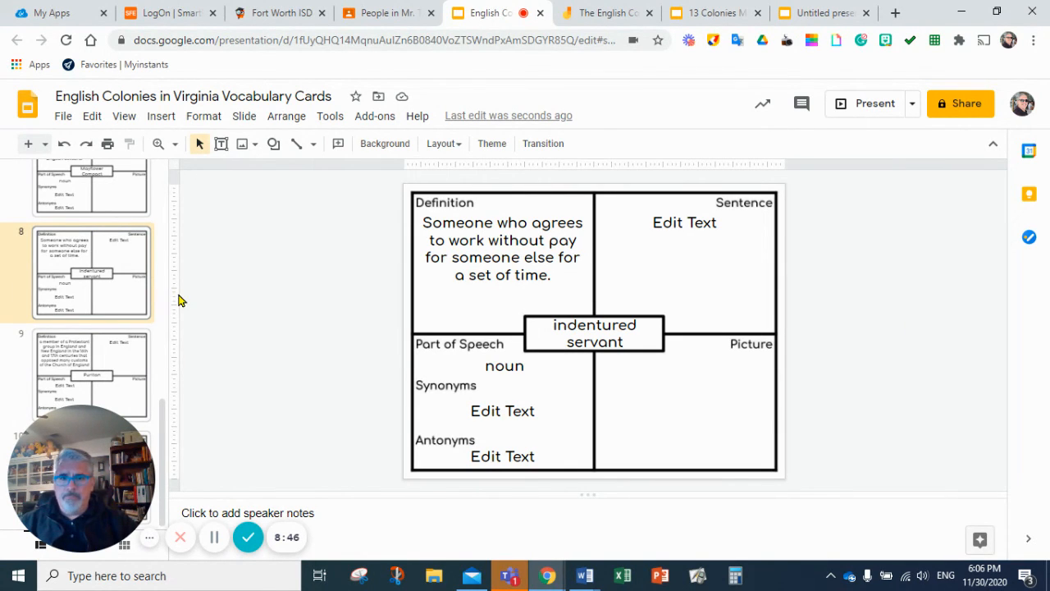
pyautogui.moveTo(127, 365)
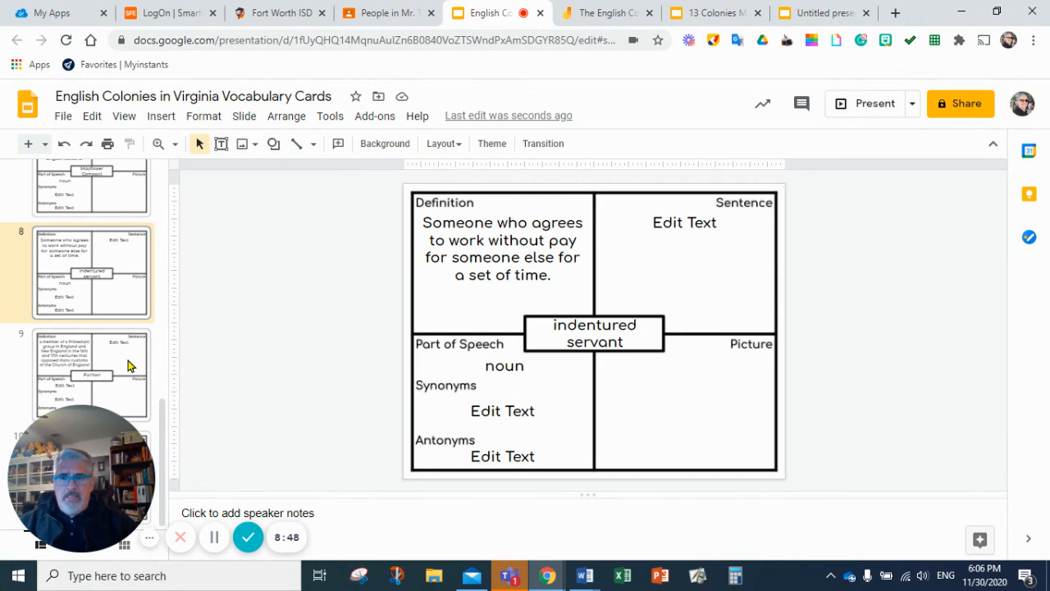
# Open the Puritan card on slide 9 and type 'noun' under Part of Speech
pyautogui.click(90, 374)
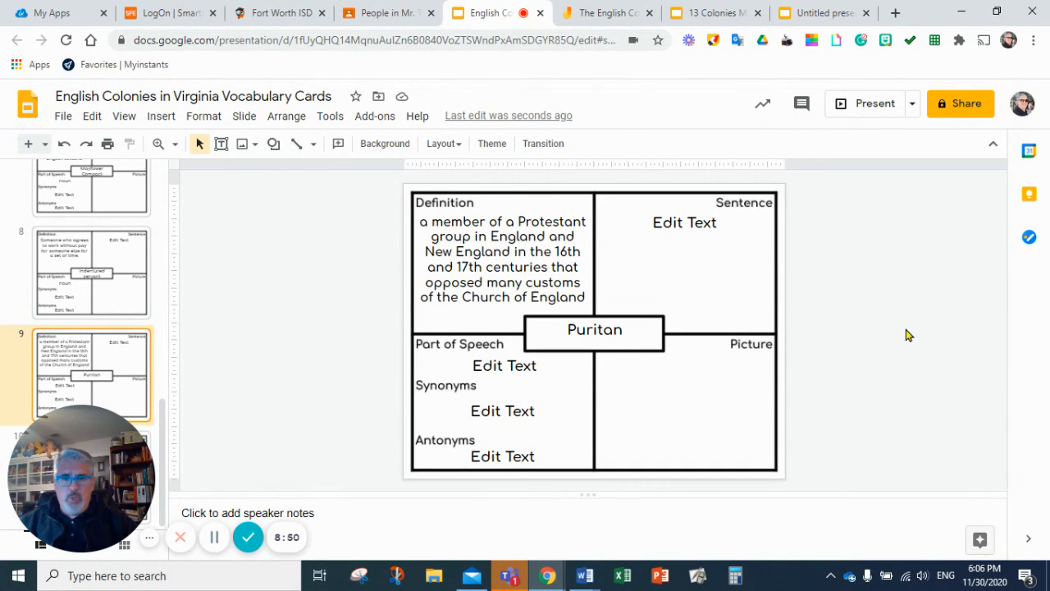
pyautogui.doubleClick(504, 365)
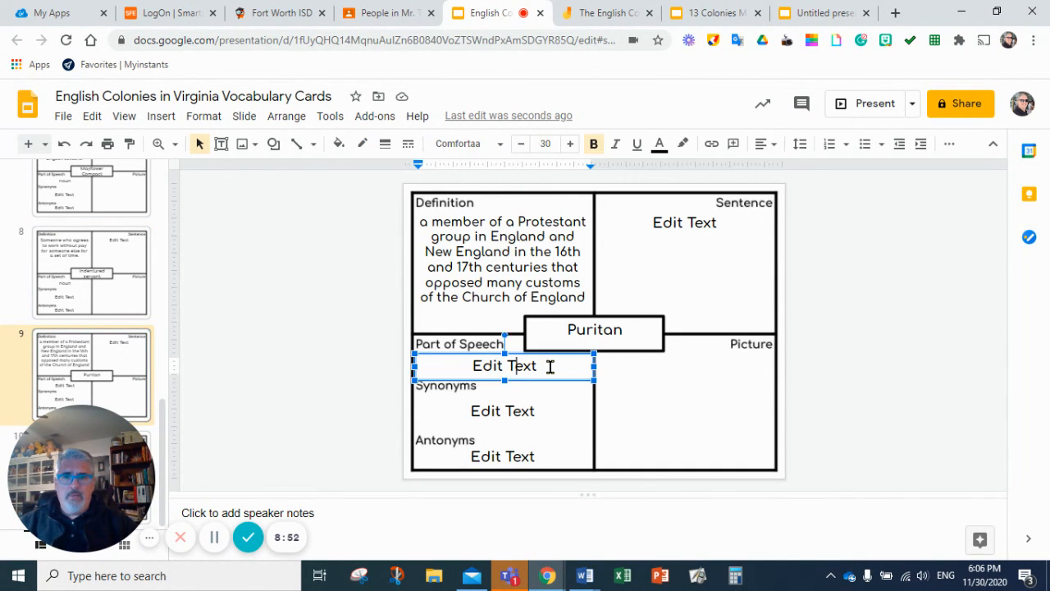
pyautogui.write('no')
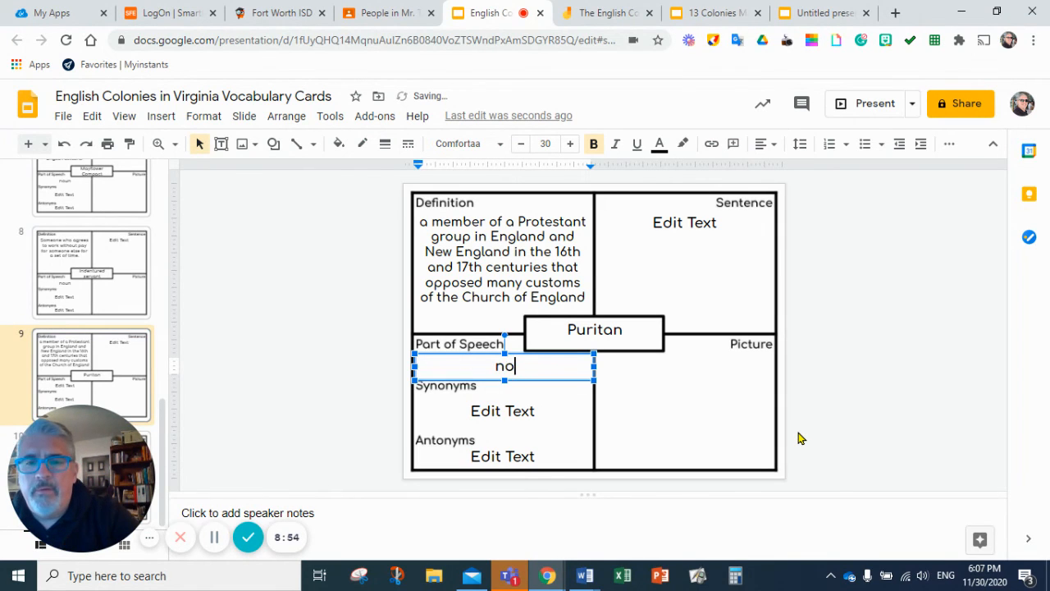
pyautogui.write('un')
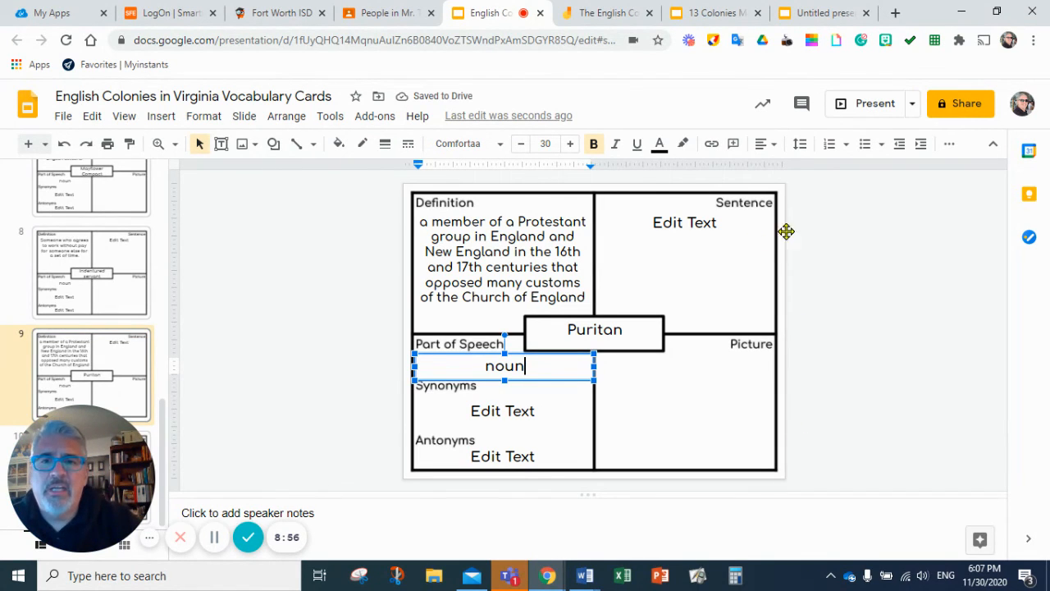
pyautogui.moveTo(949, 339)
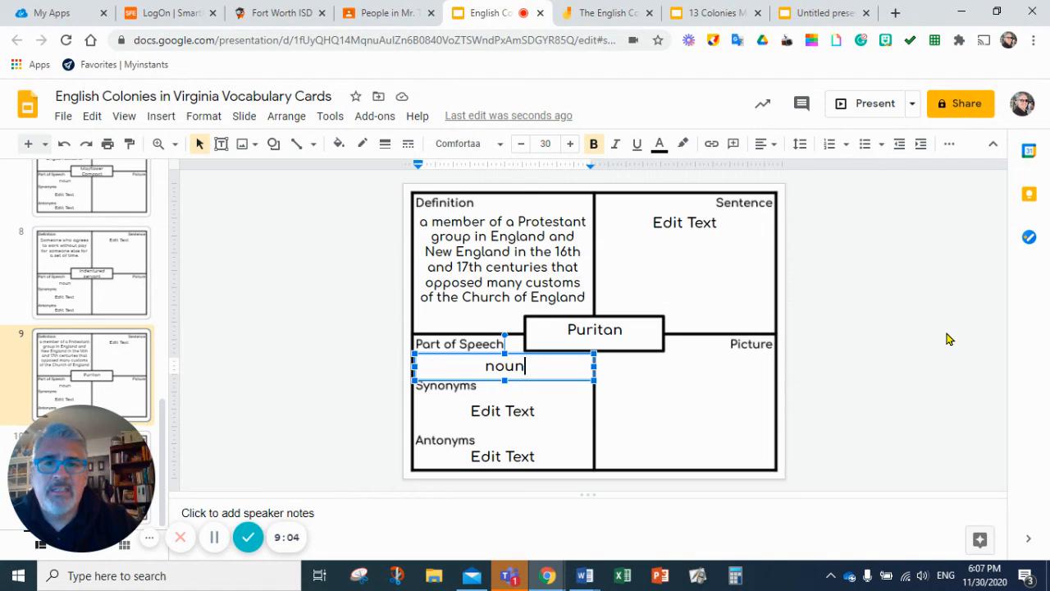
pyautogui.moveTo(887, 367)
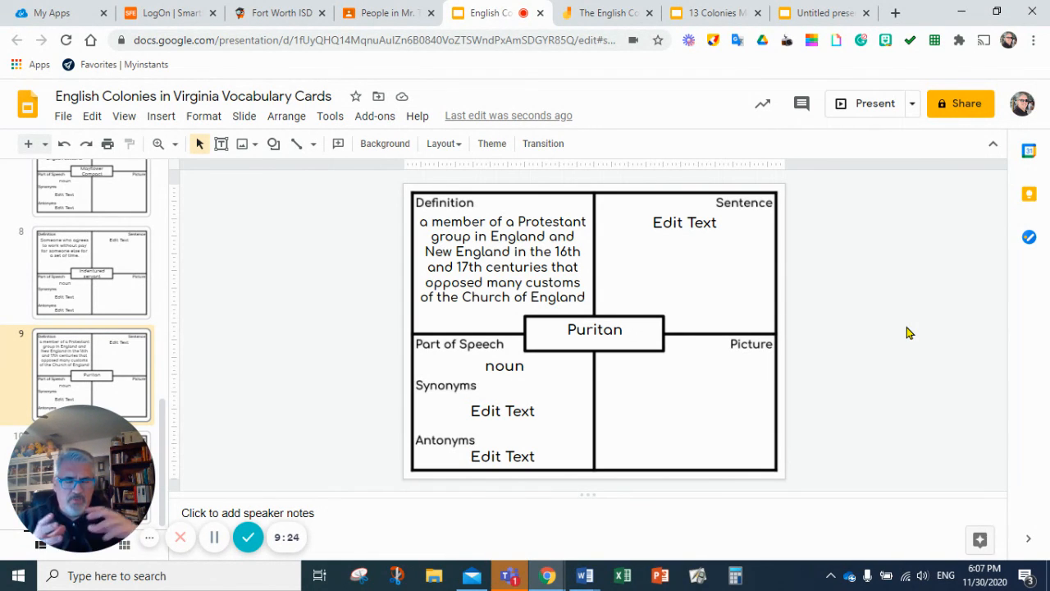
pyautogui.moveTo(970, 353)
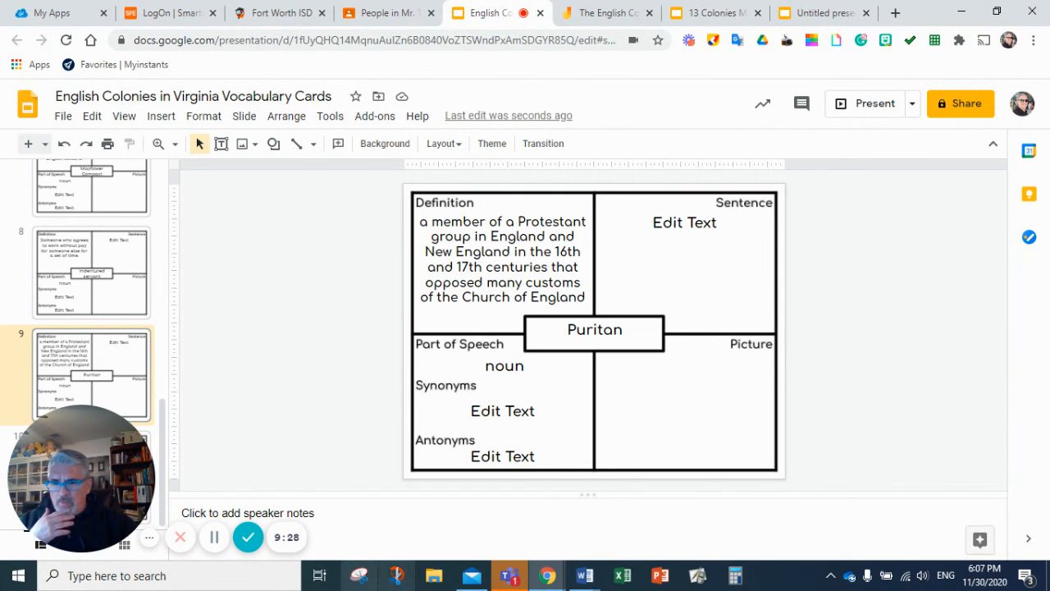
pyautogui.moveTo(214, 537)
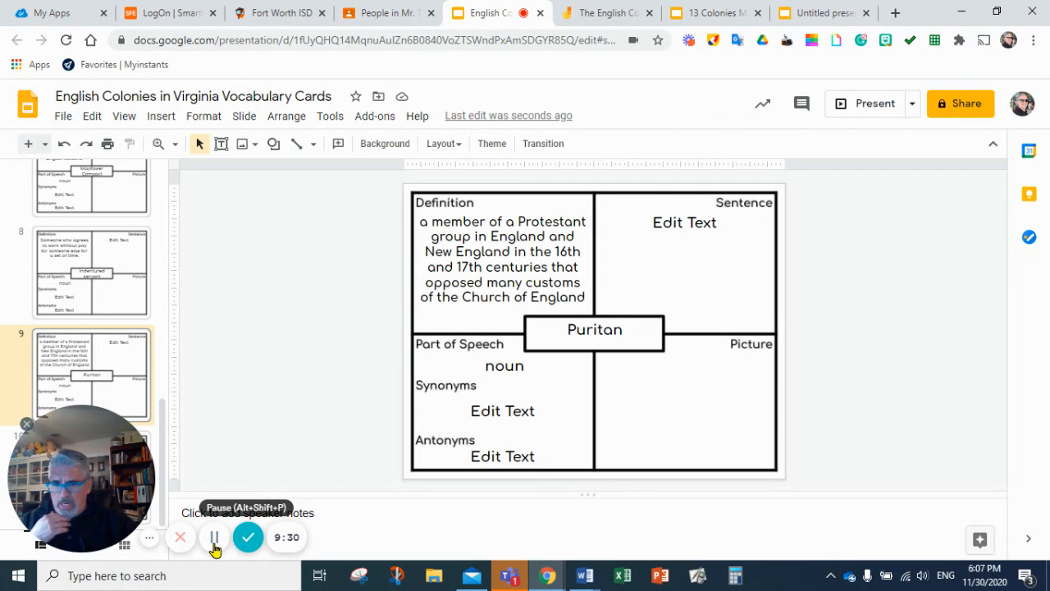